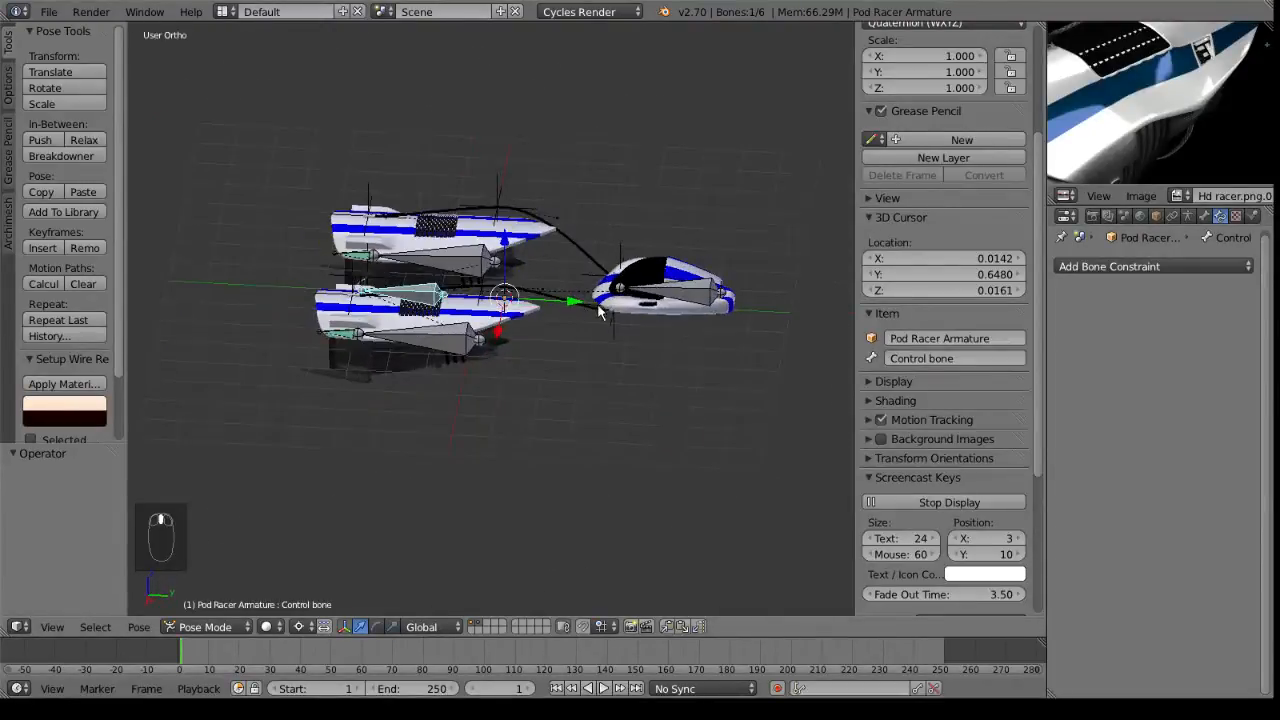
Step: Orbit around the pod racer and add a new camera from the Shift+A menu
drag(600, 310, 540, 340)
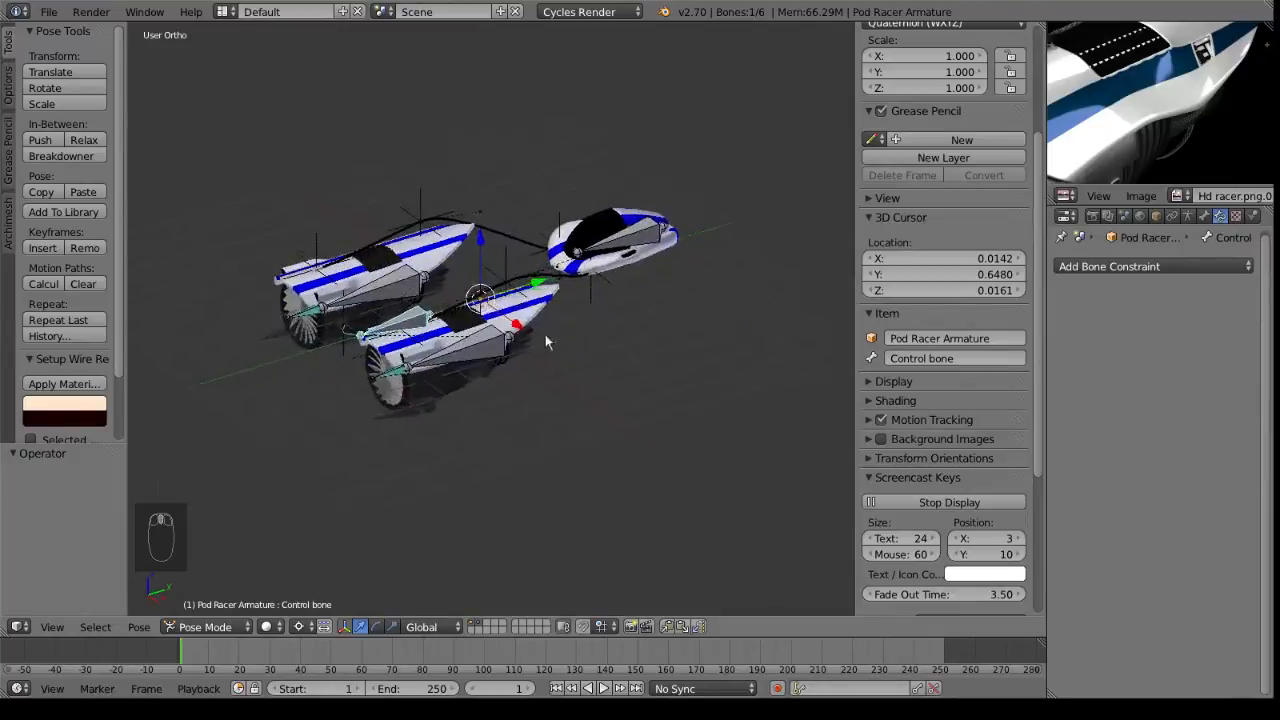
key(shift+a)
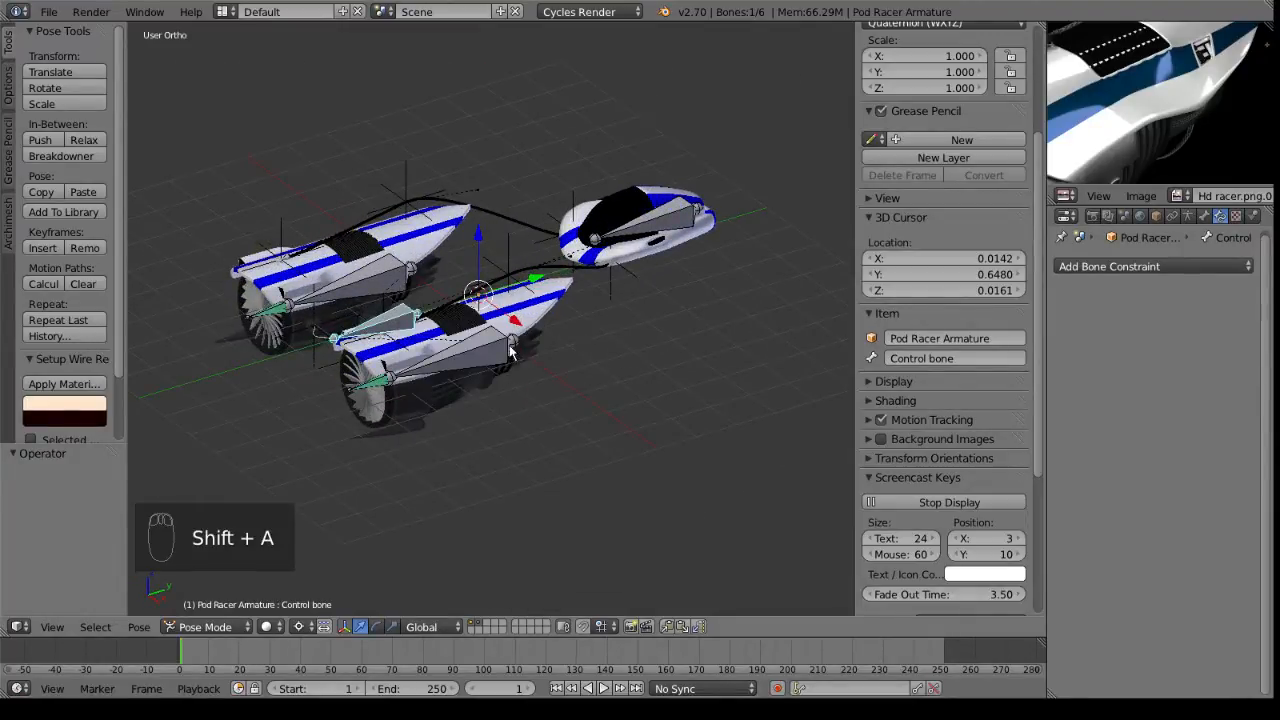
key(shift+a)
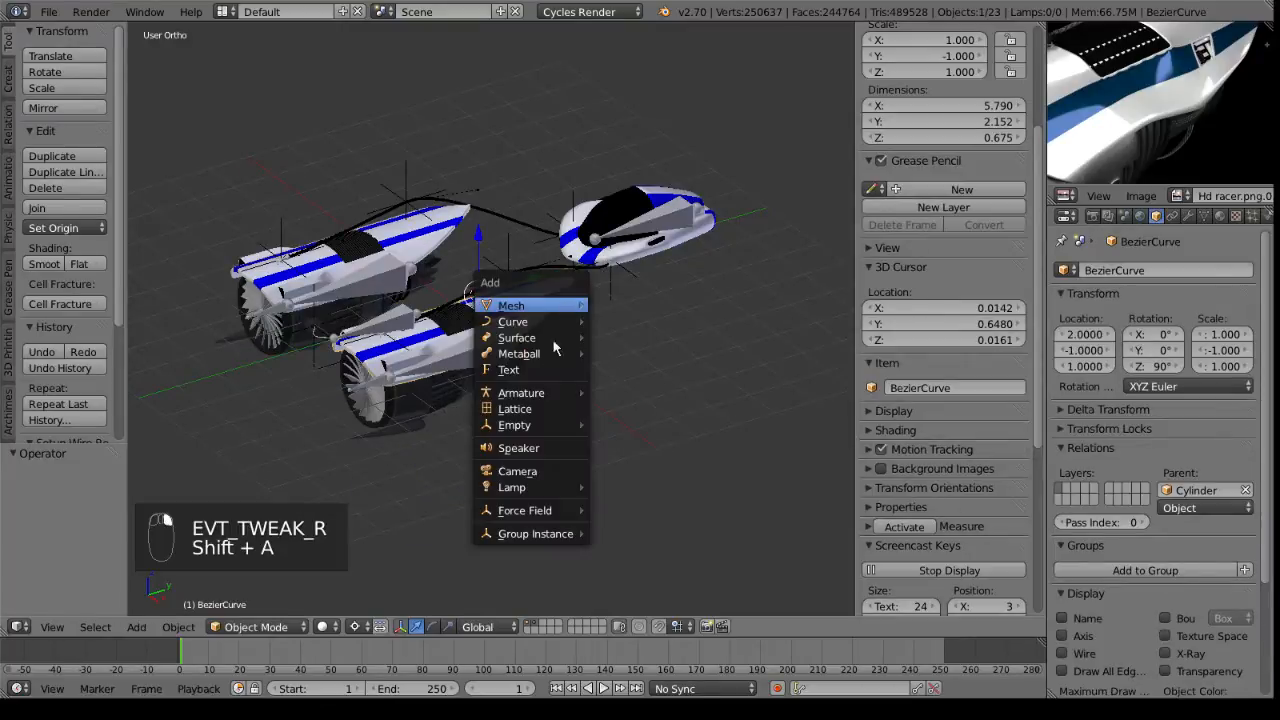
click(517, 471)
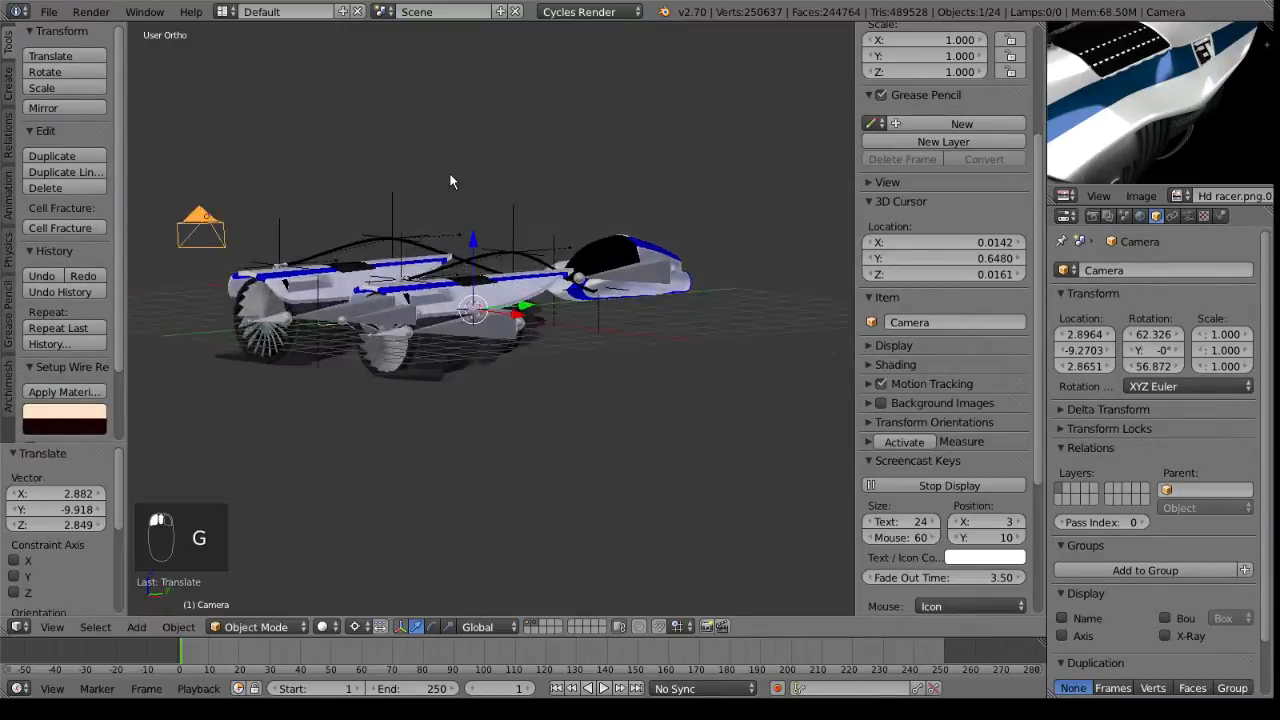
Step: Add a cube, delete its top face in Edit Mode, and flip its normals inward
key(shift+a)
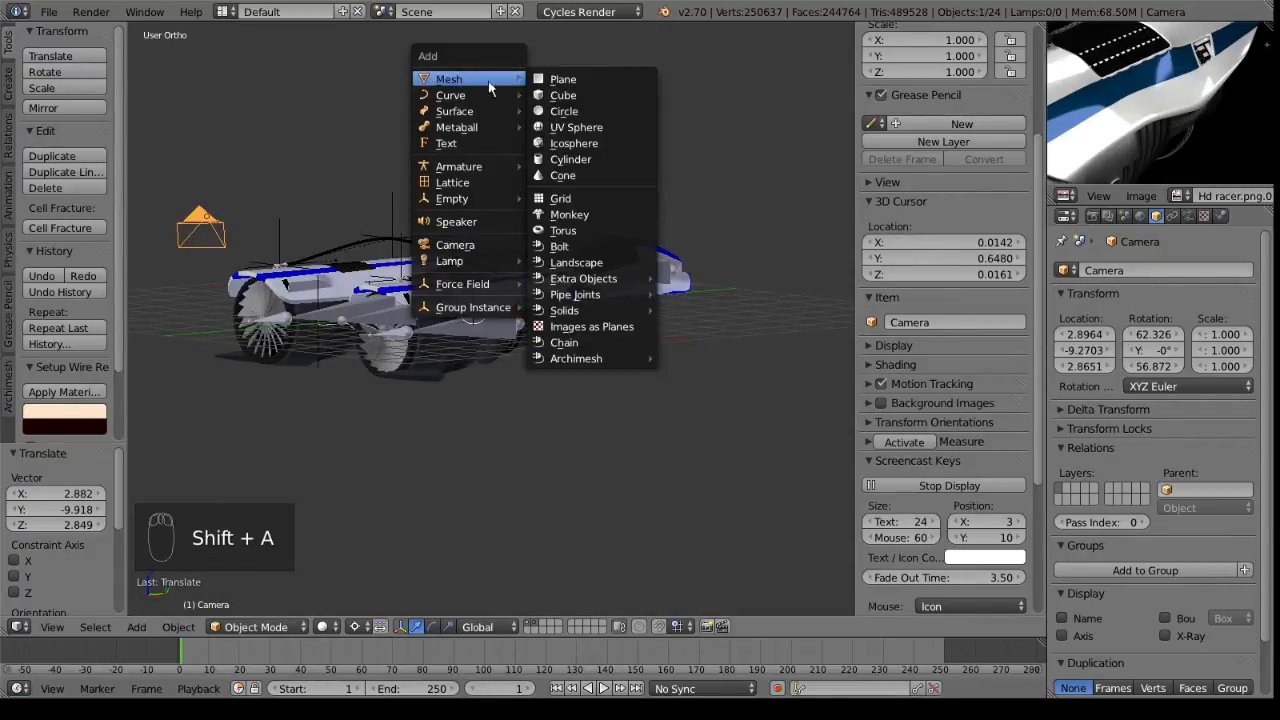
click(563, 95)
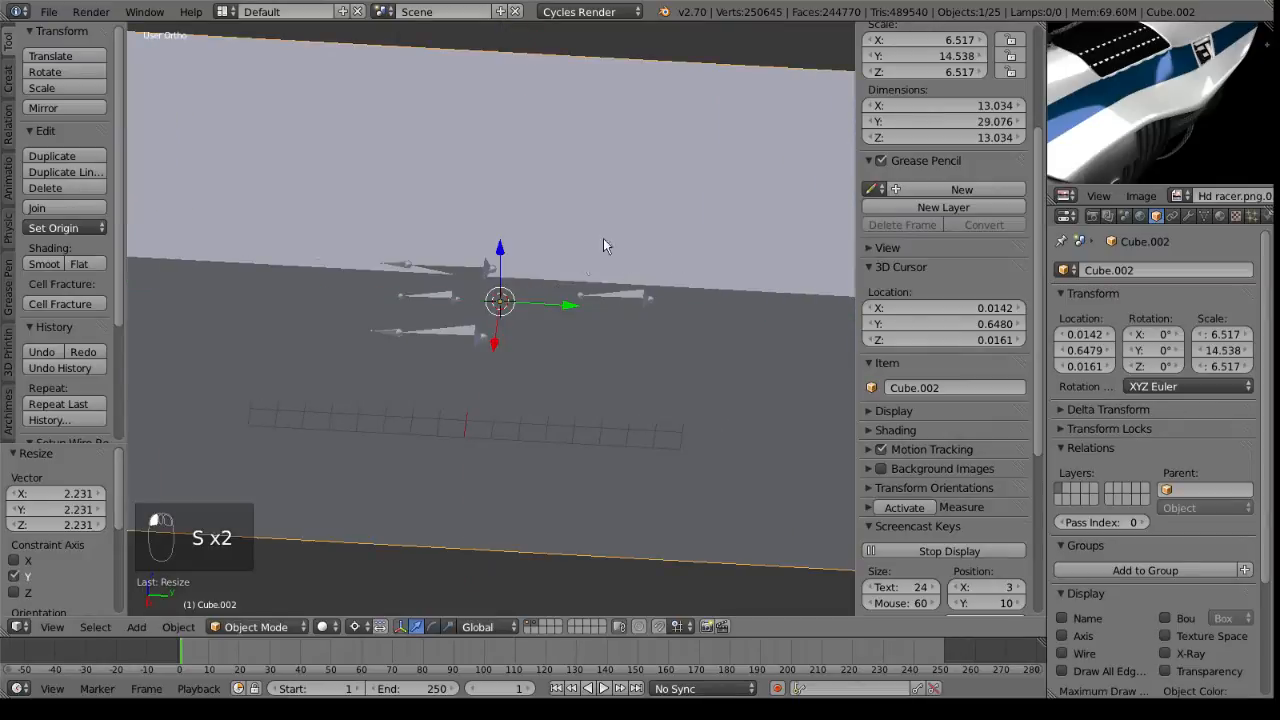
key(Tab)
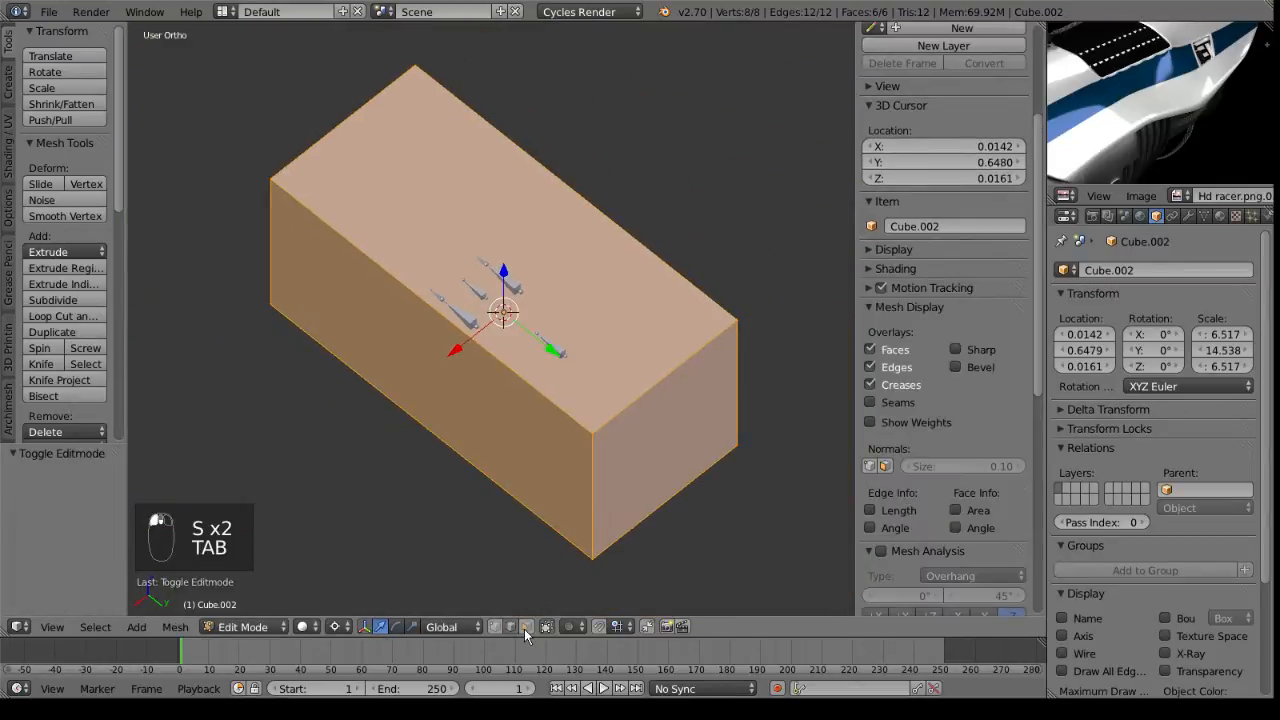
key(Delete)
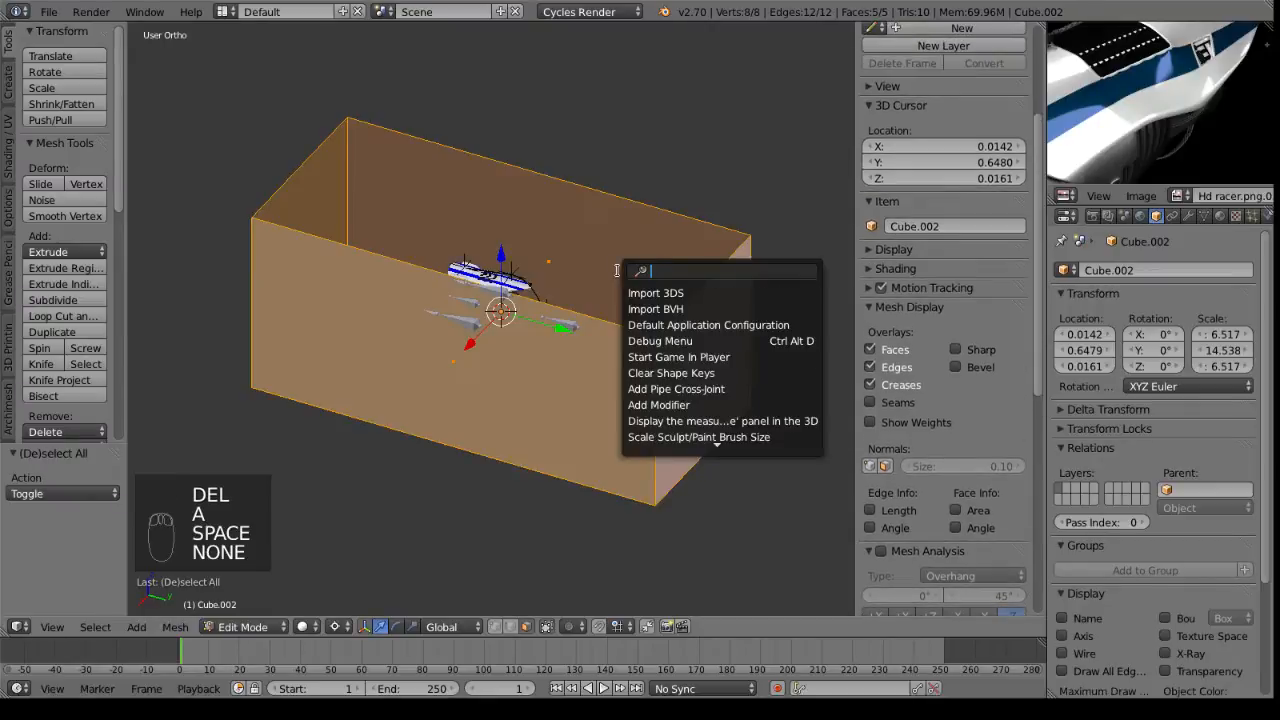
text(flip)
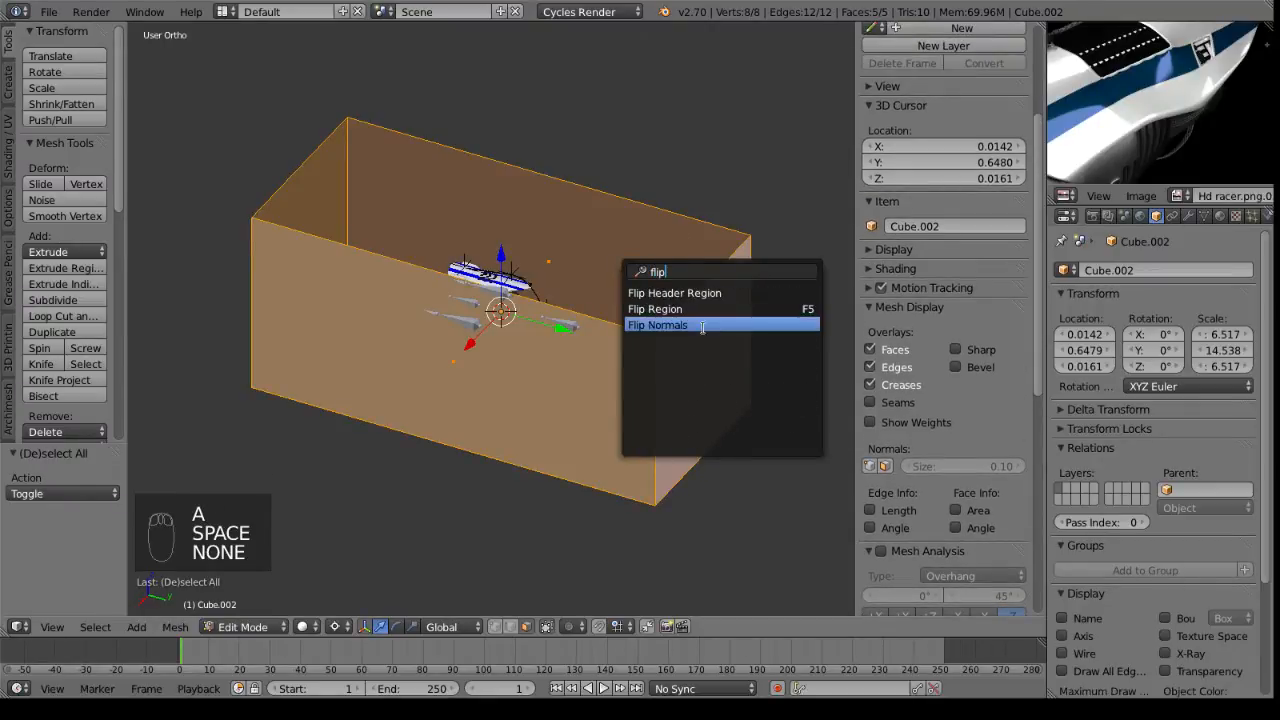
click(657, 324)
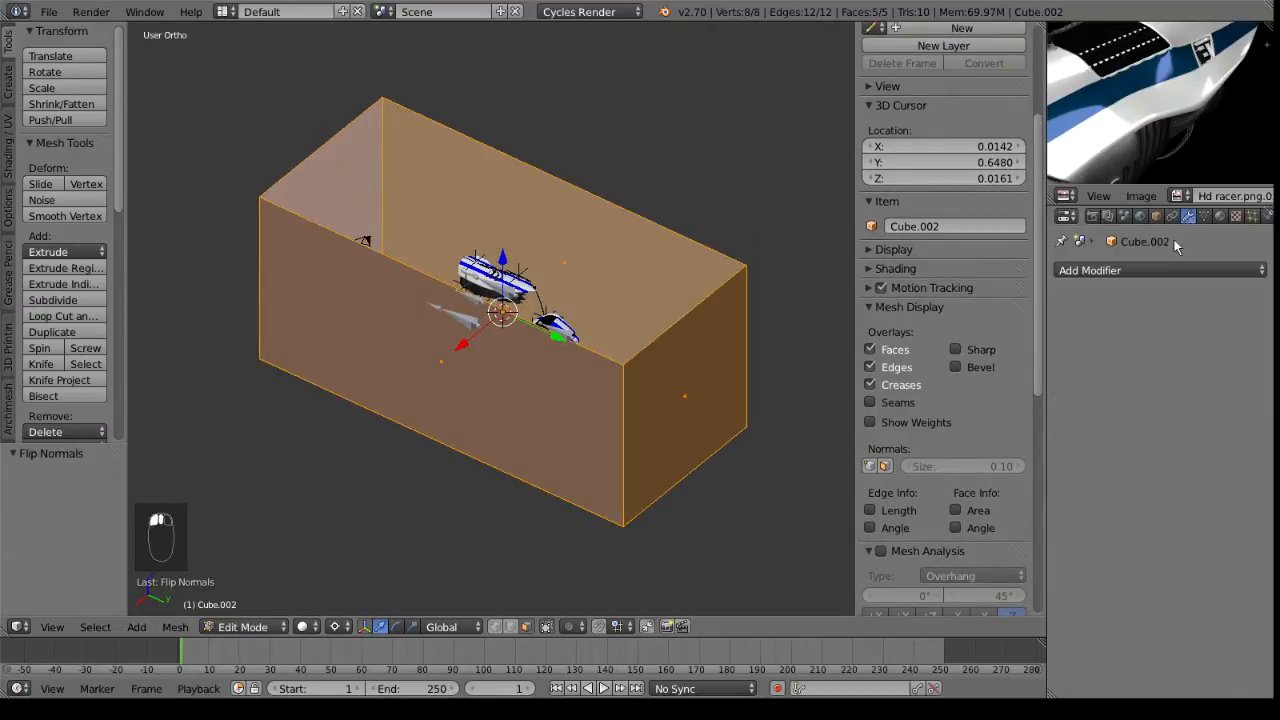
Step: Add a Subdivision Surface modifier and two edge loops near the box's edges, then scale
click(1089, 270)
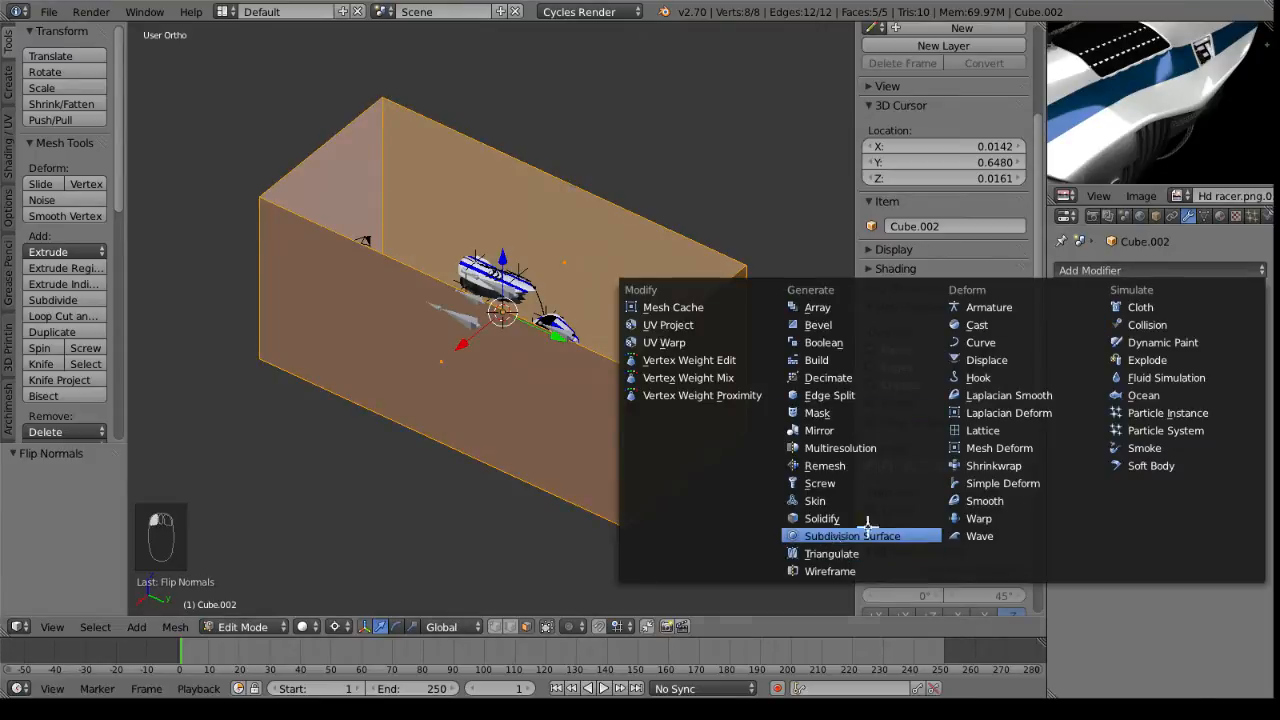
click(853, 535)
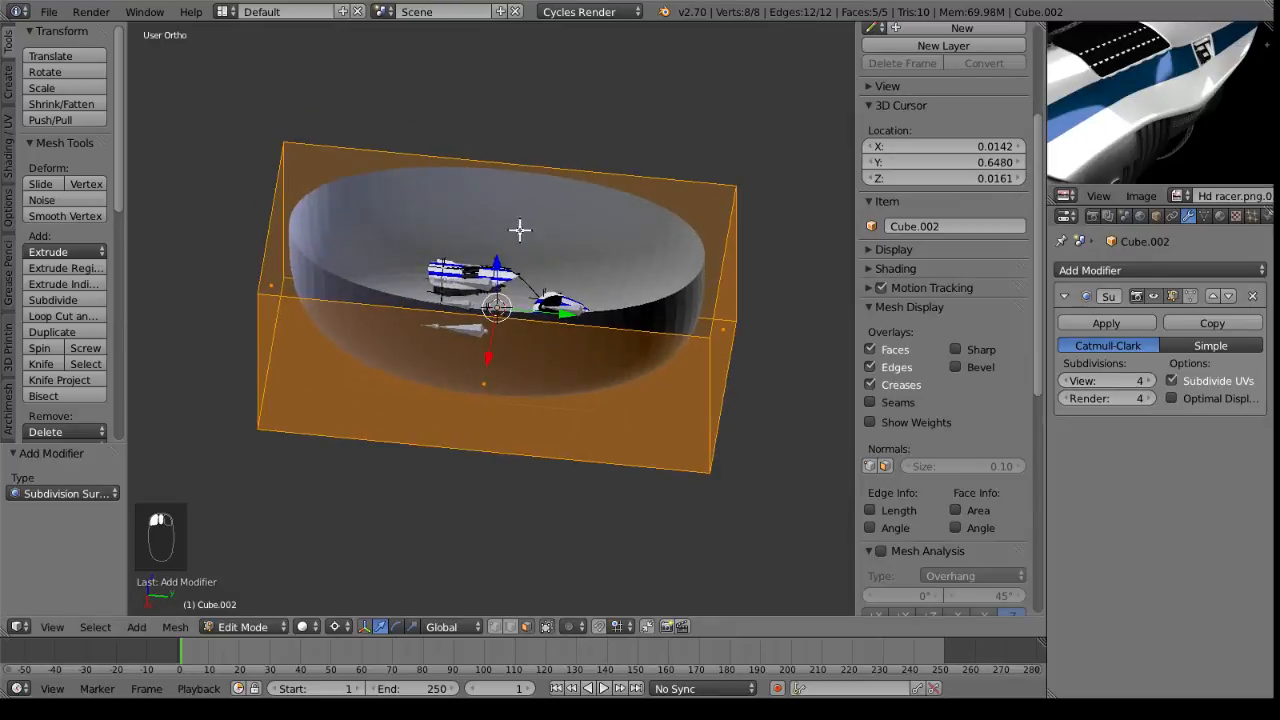
key(ctrl+r)
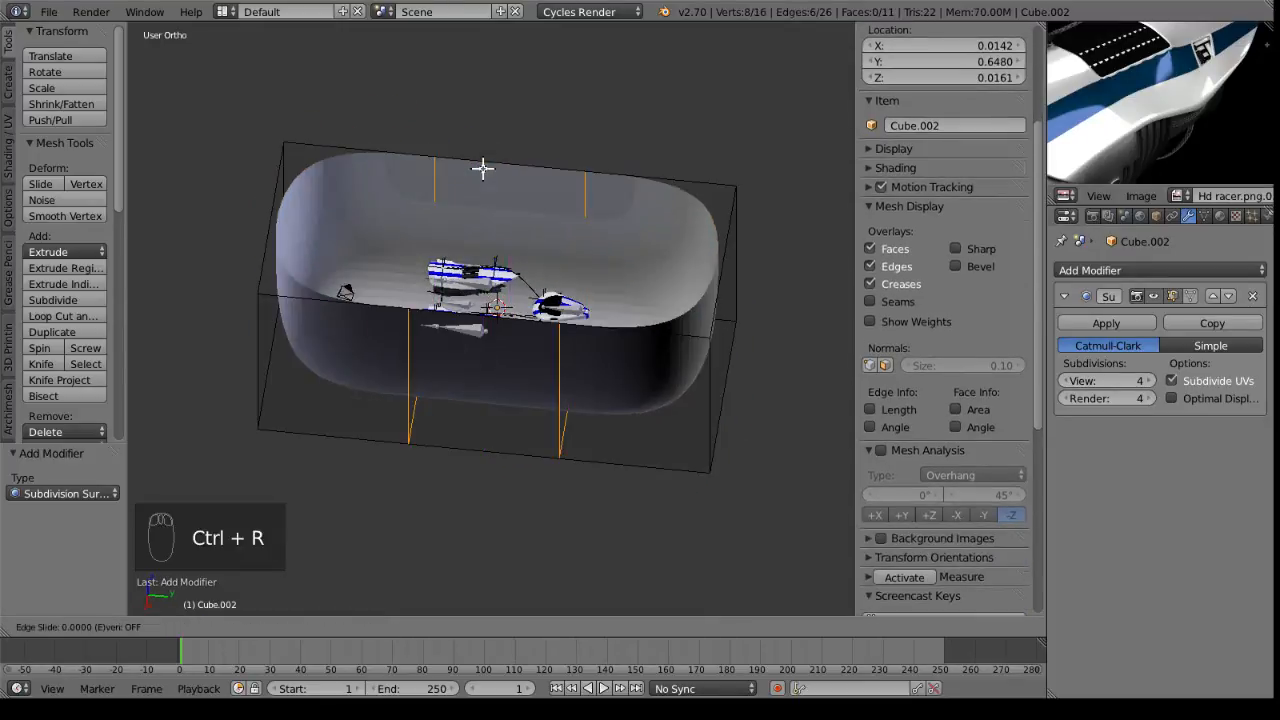
key(ctrl+r)
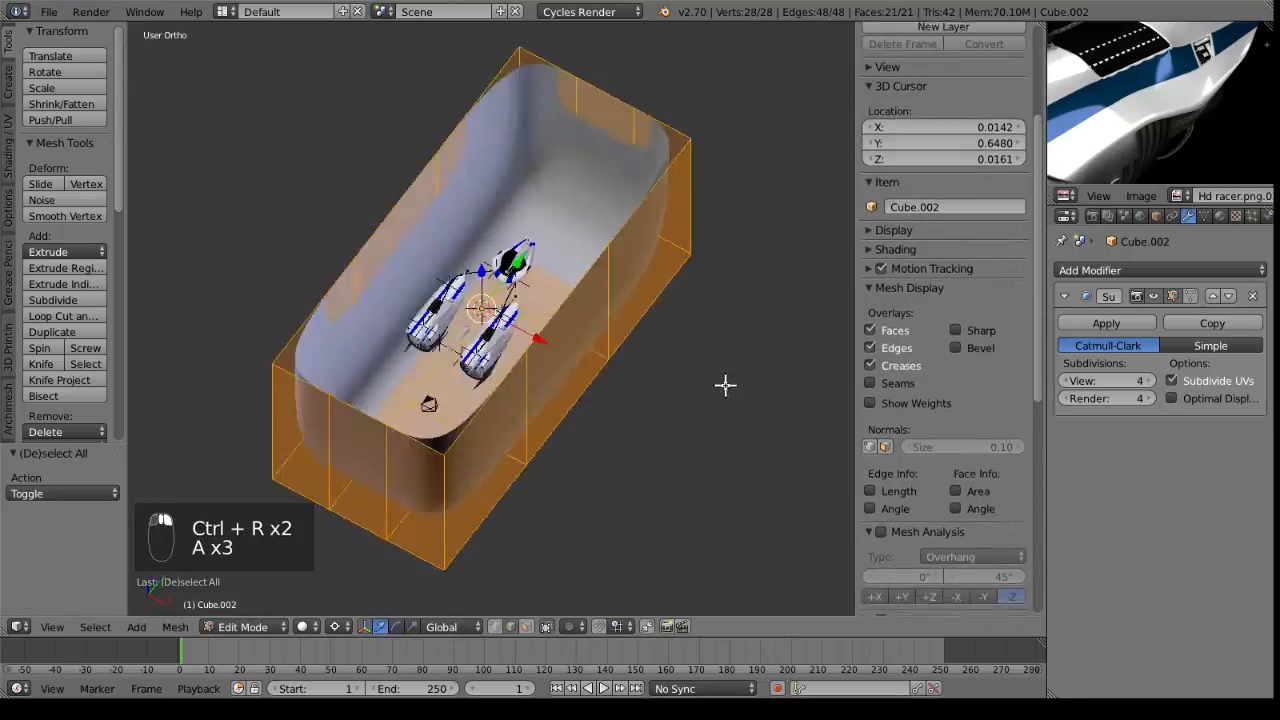
key(s)
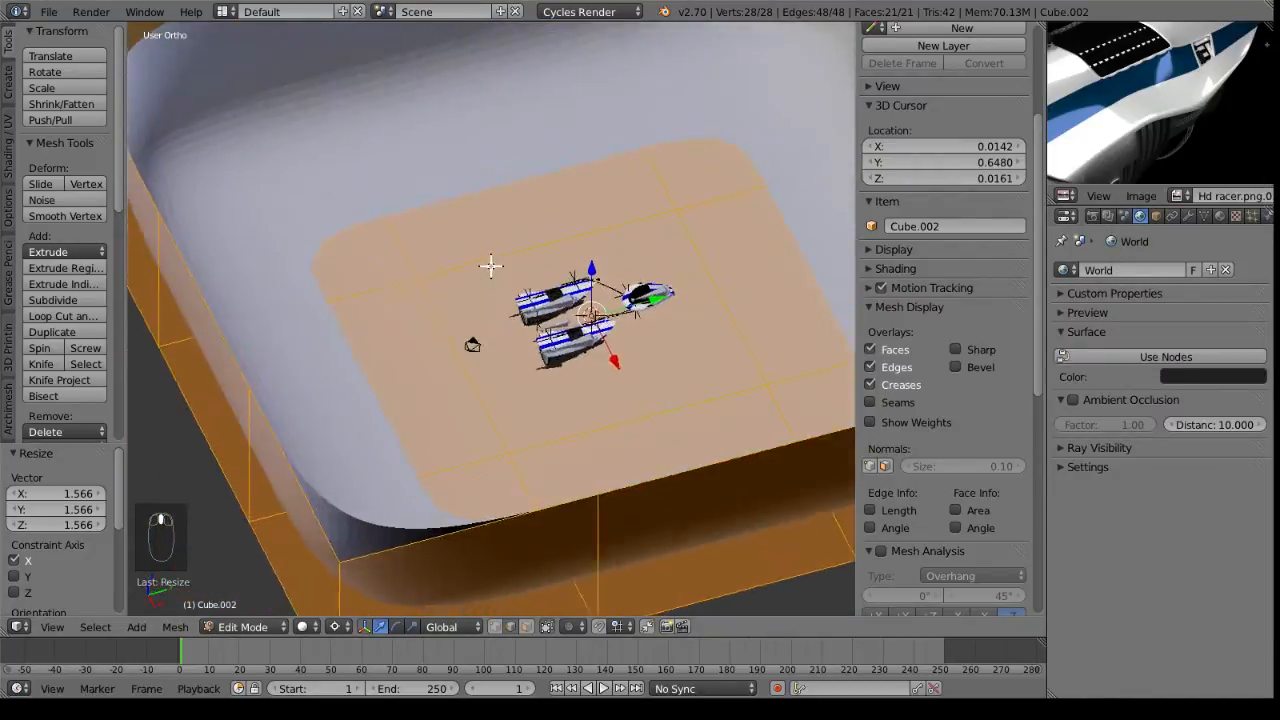
Step: Return to Object Mode, switch to perspective view, and reposition the camera on the racers
key(Tab)
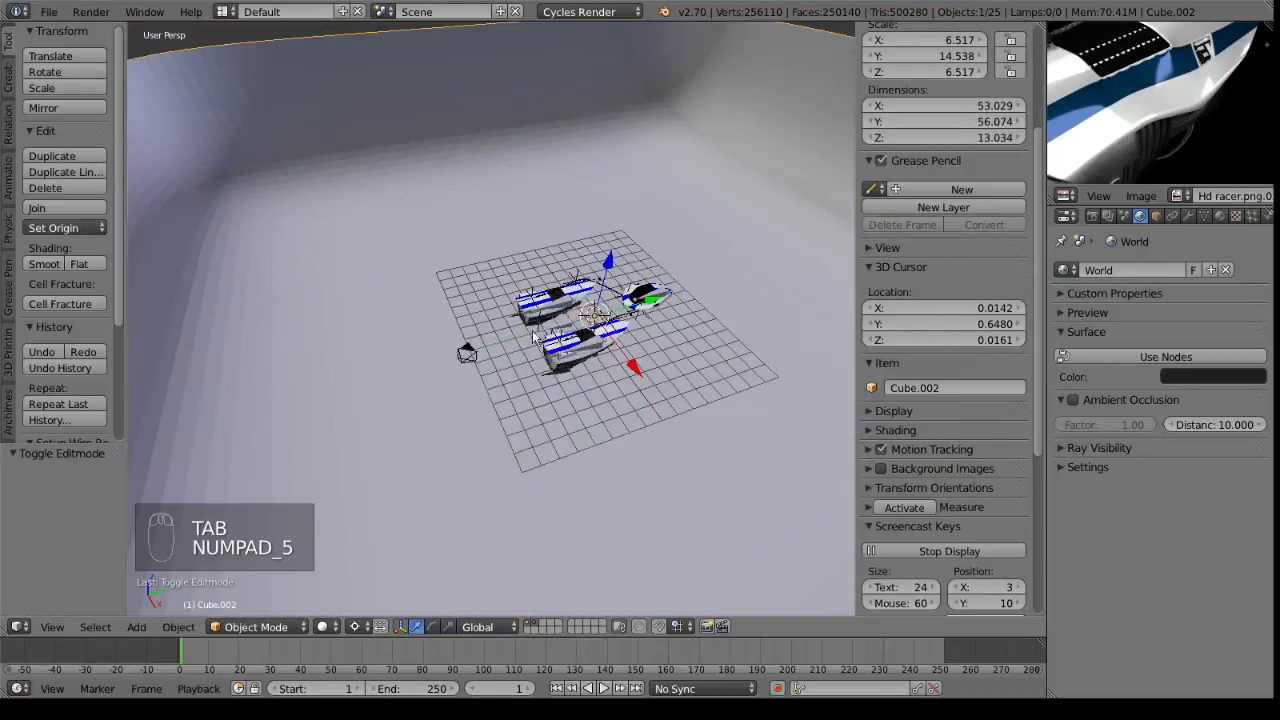
key(NUMPAD_5)
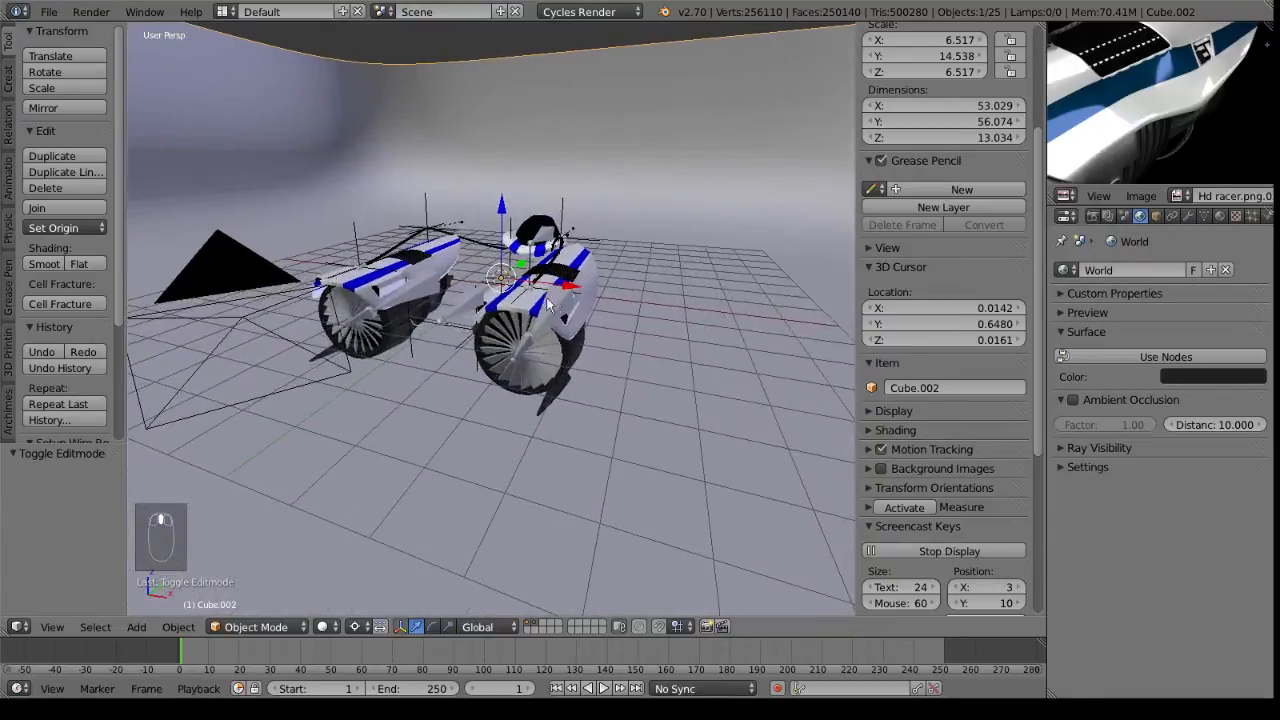
mouse_move(505, 285)
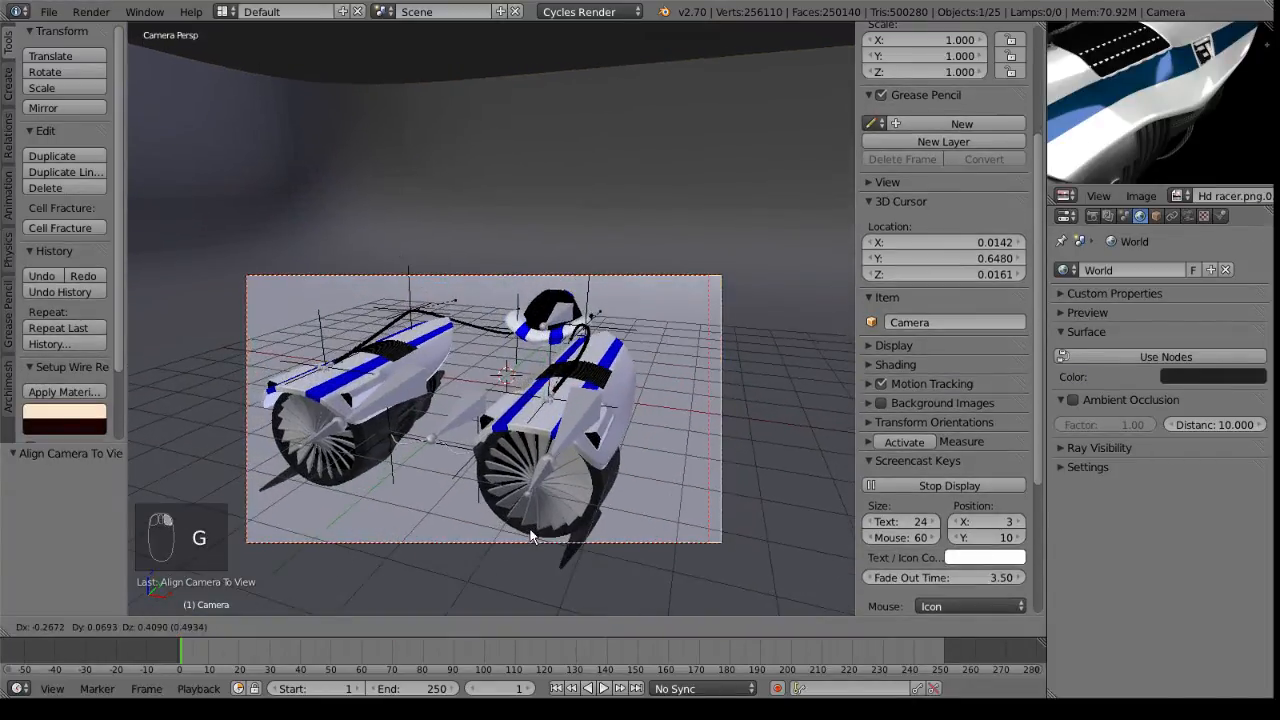
key(g)
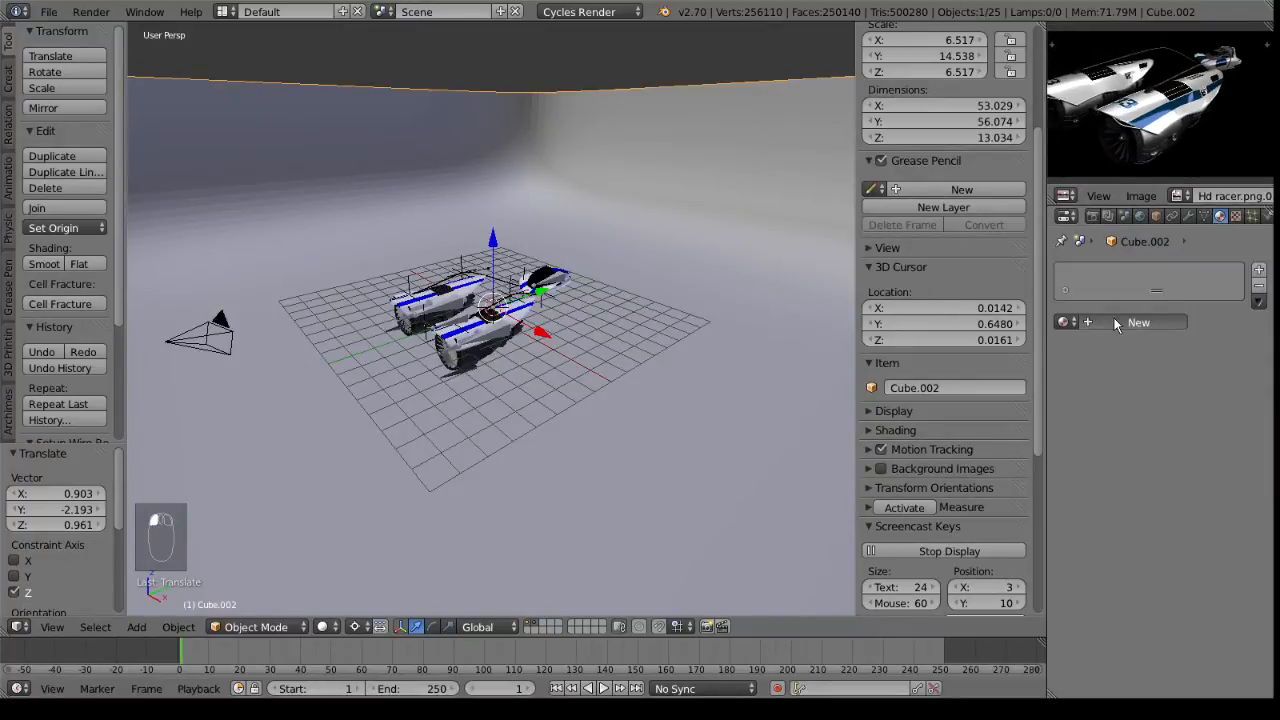
Step: Create a new Mix Shader material for the tub and show it in the Node Editor
click(1138, 322)
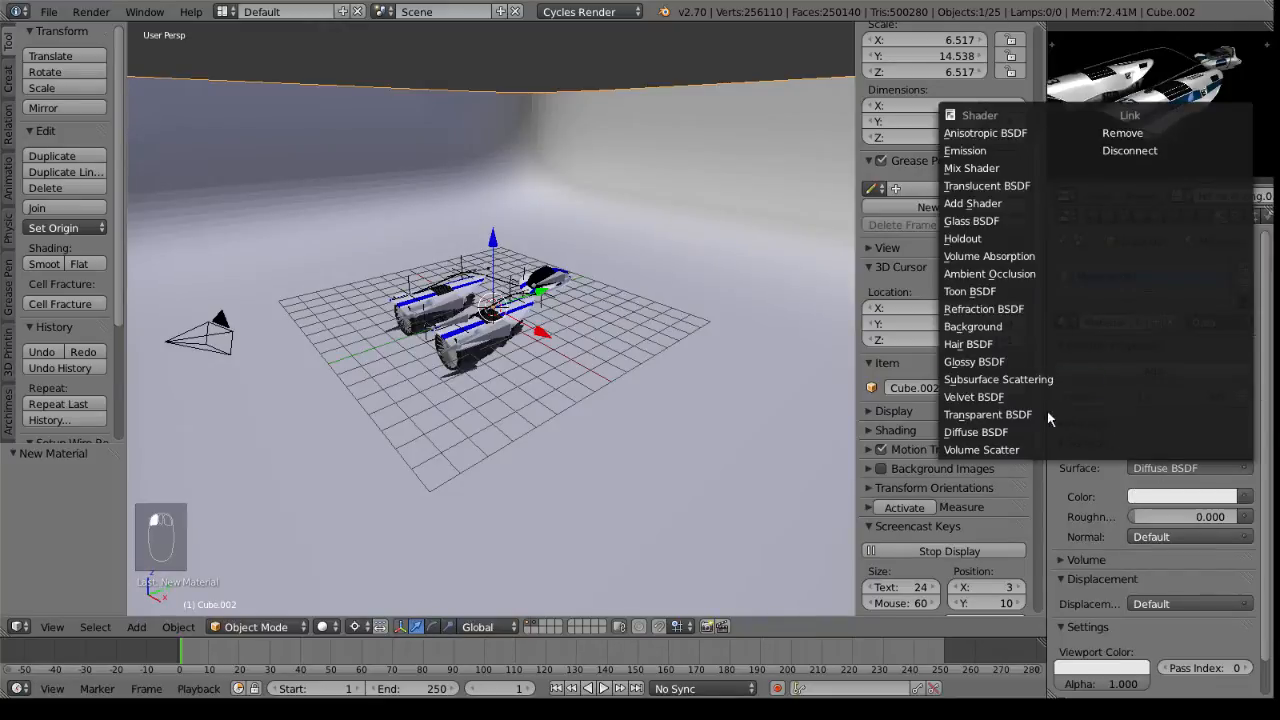
click(971, 167)
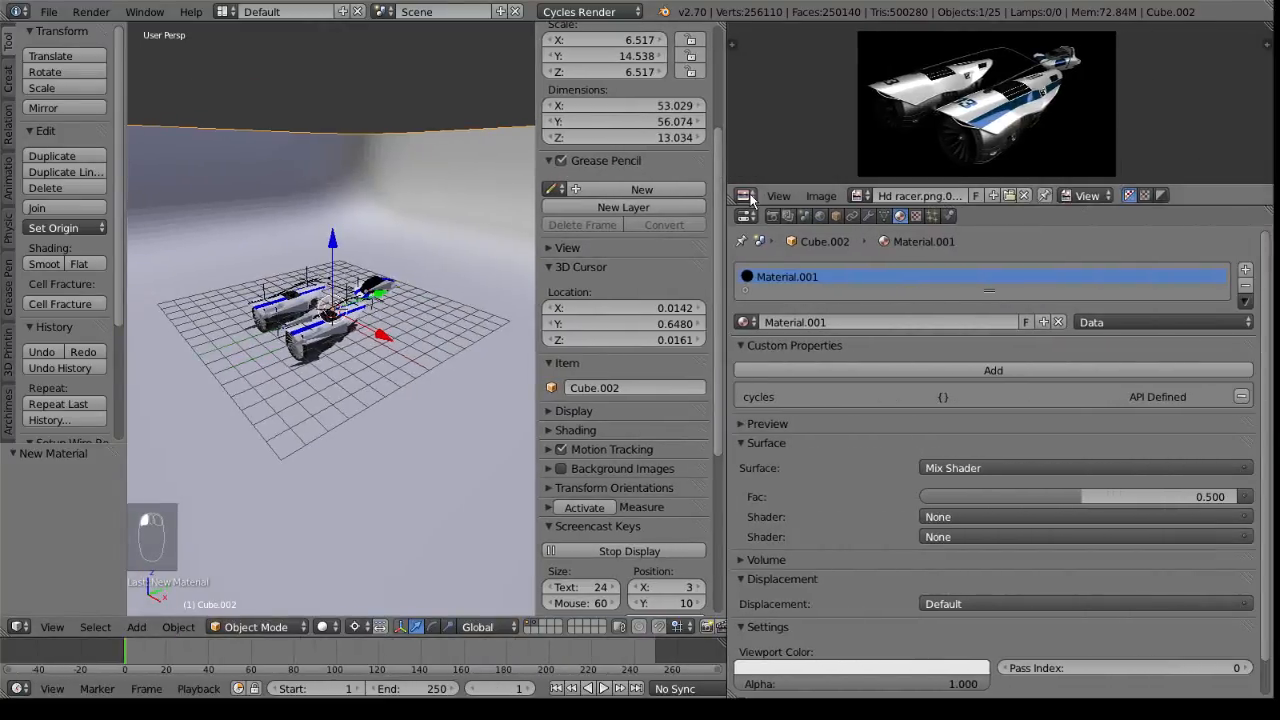
click(745, 195)
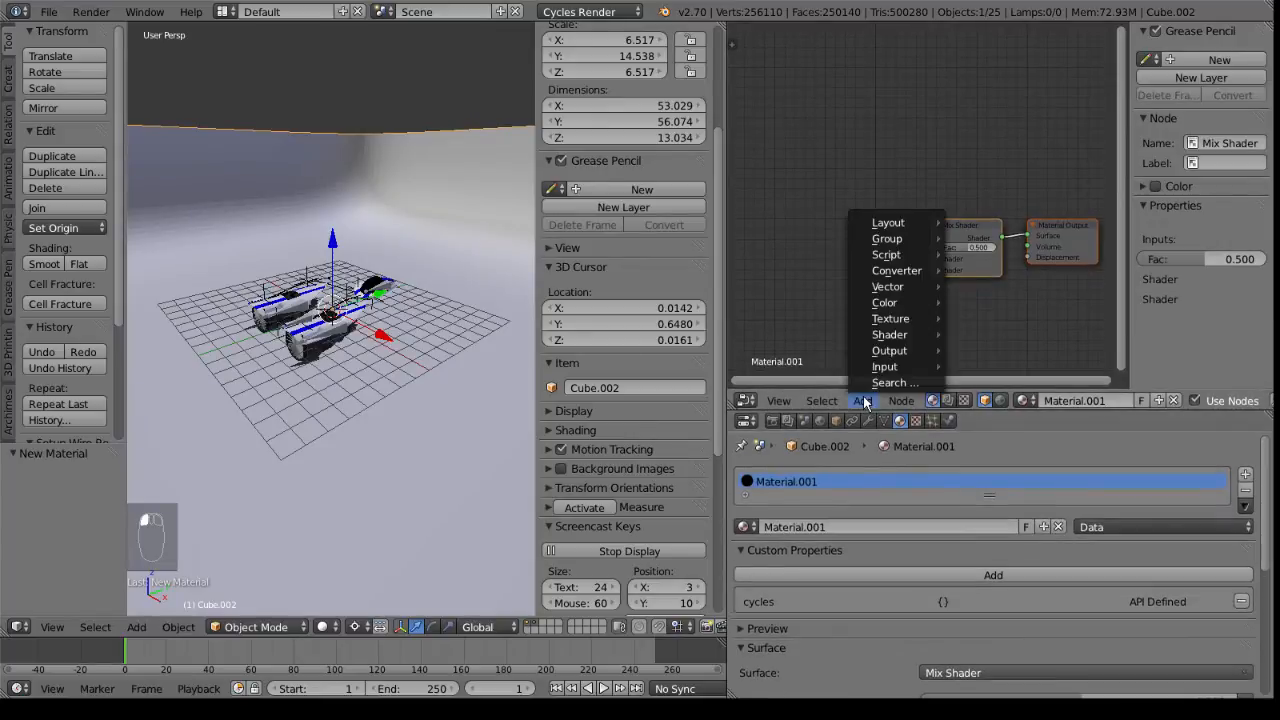
mouse_move(890, 335)
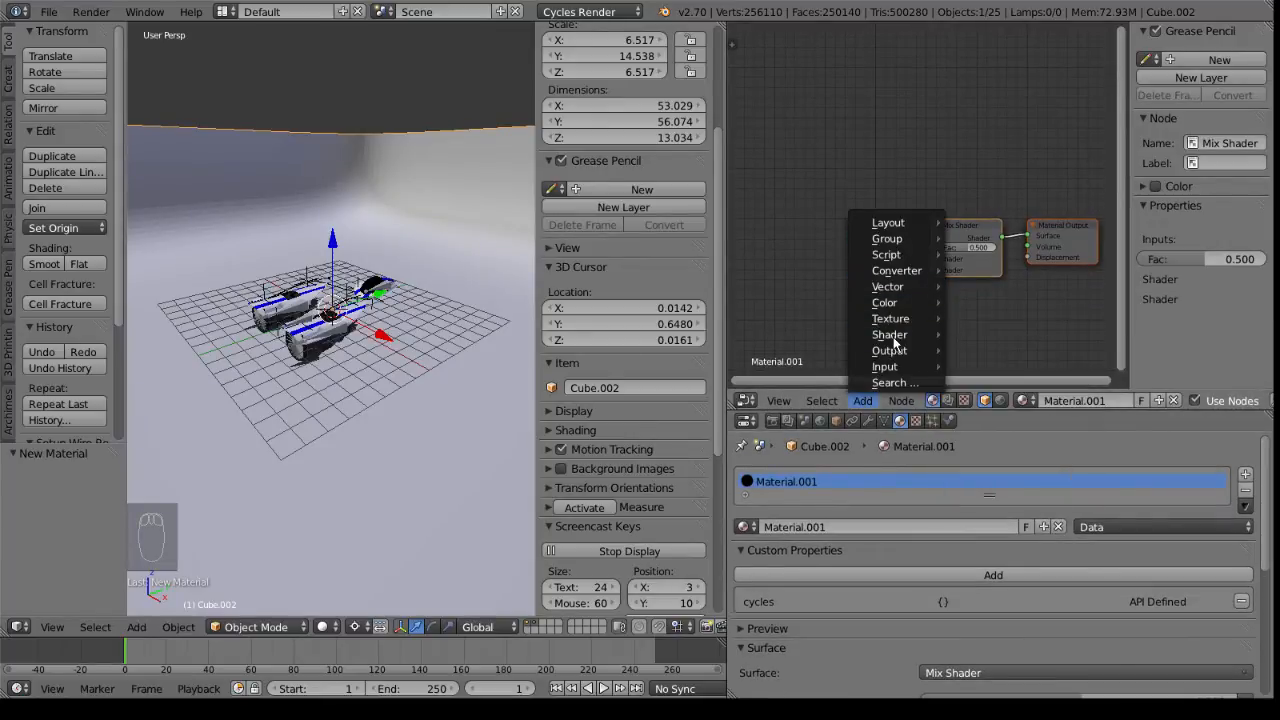
Step: Feed Diffuse and Glossy BSDF nodes into the Mix Shader, glossy roughness 0.058
click(889, 334)
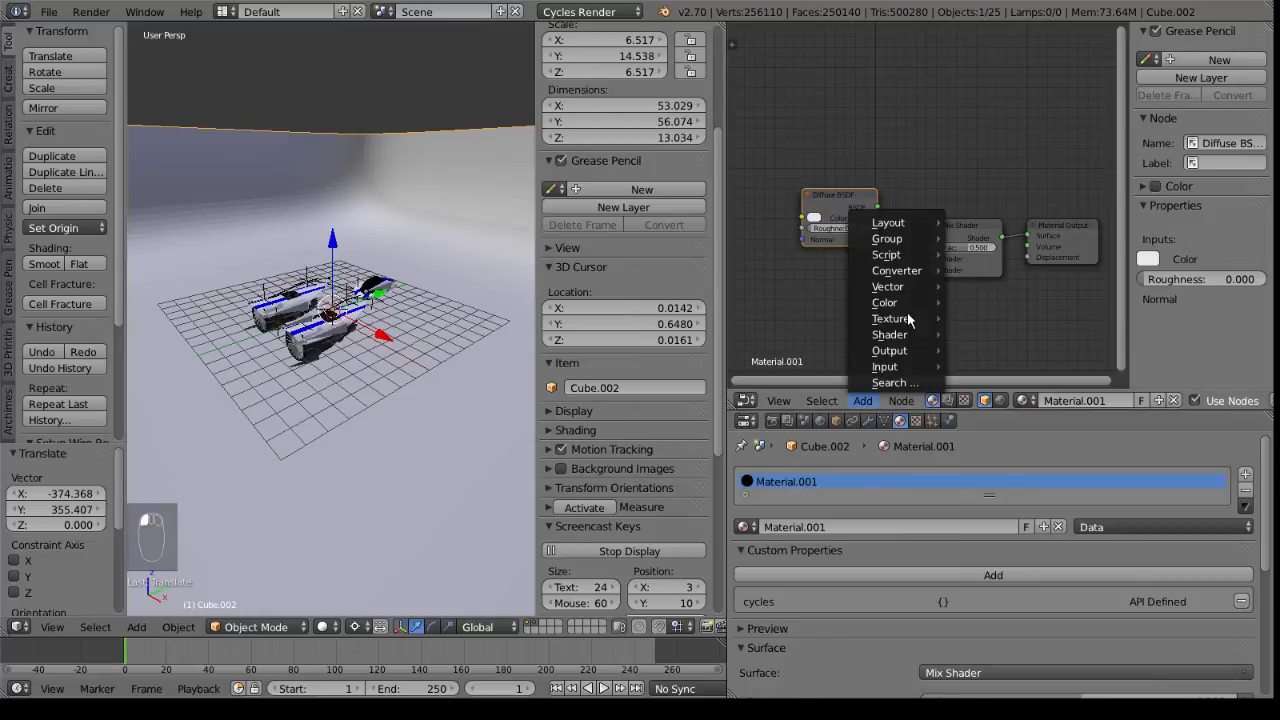
mouse_move(890, 318)
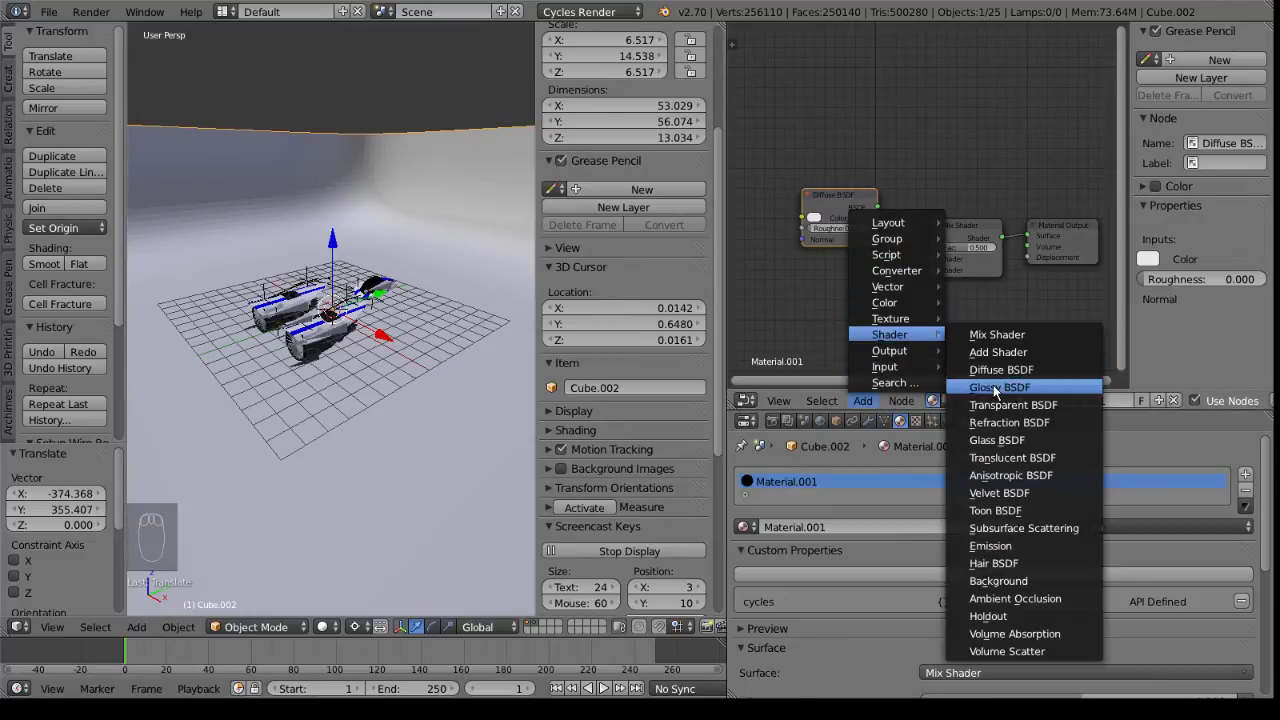
click(998, 387)
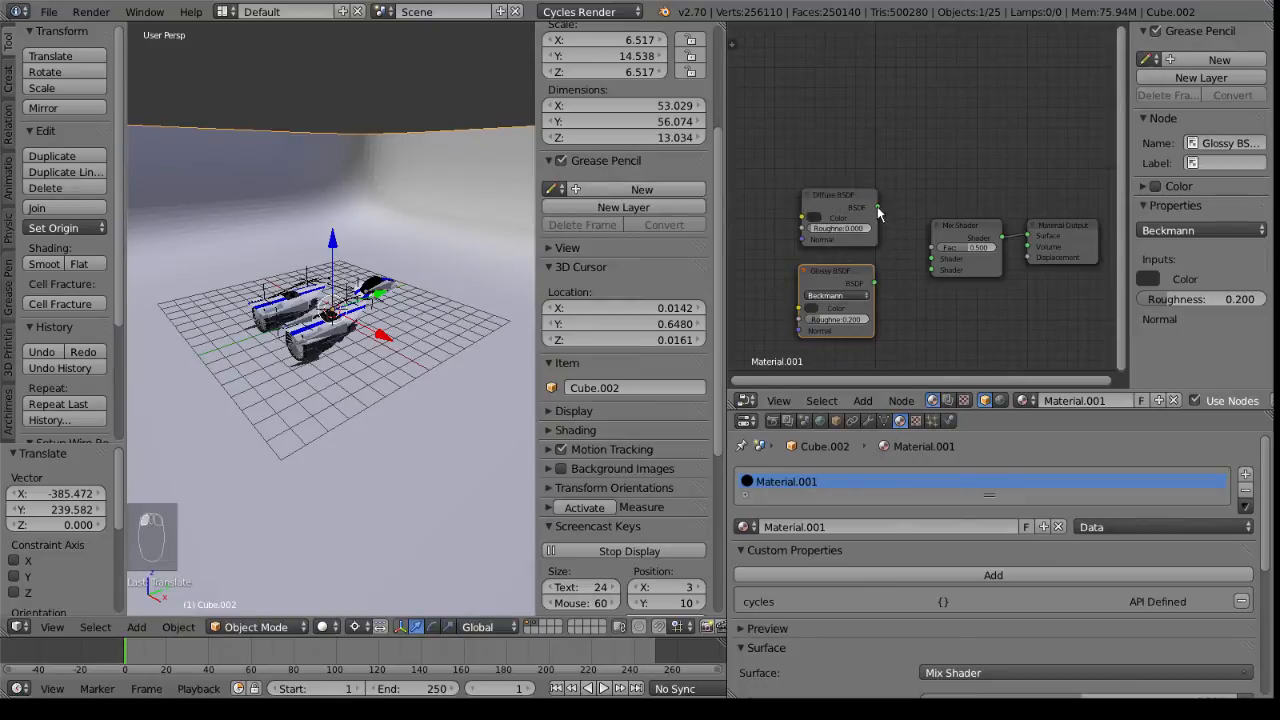
drag(830, 270, 935, 270)
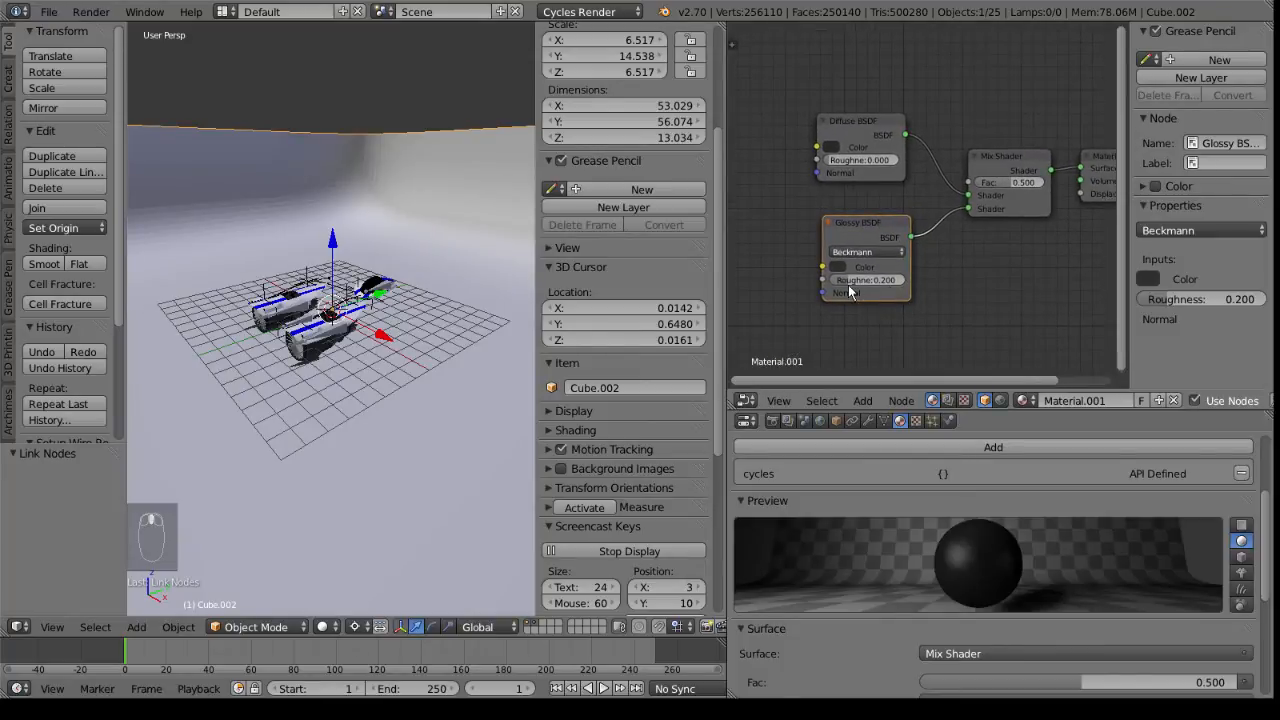
drag(867, 280, 830, 280)
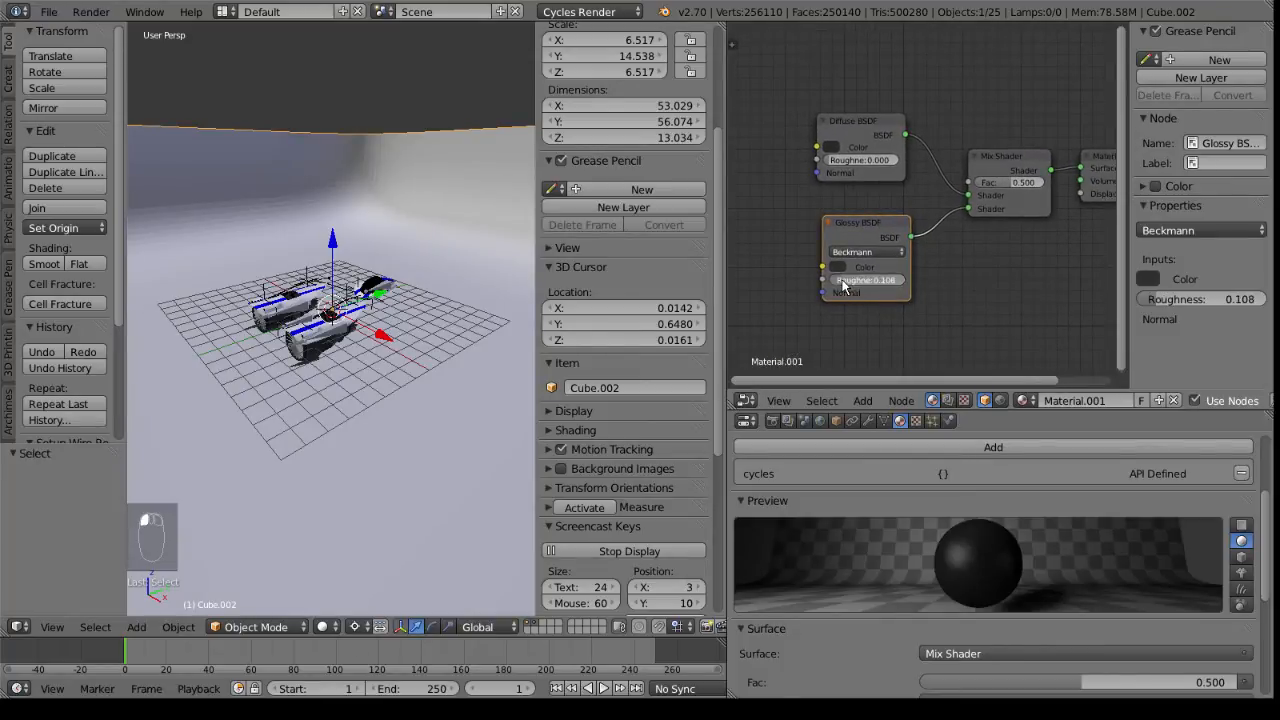
drag(880, 280, 840, 280)
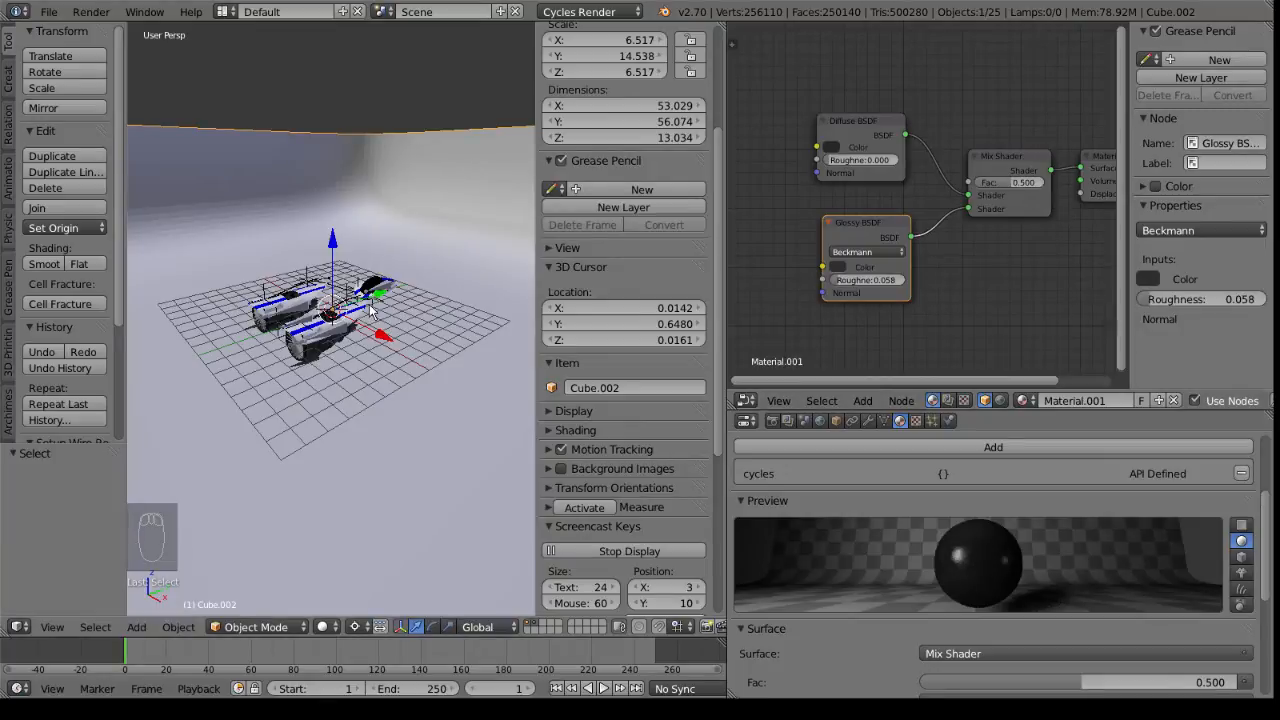
Step: Add a plane with an Emission material of strength 3.0, viewed through the camera
key(NUMPAD_0)
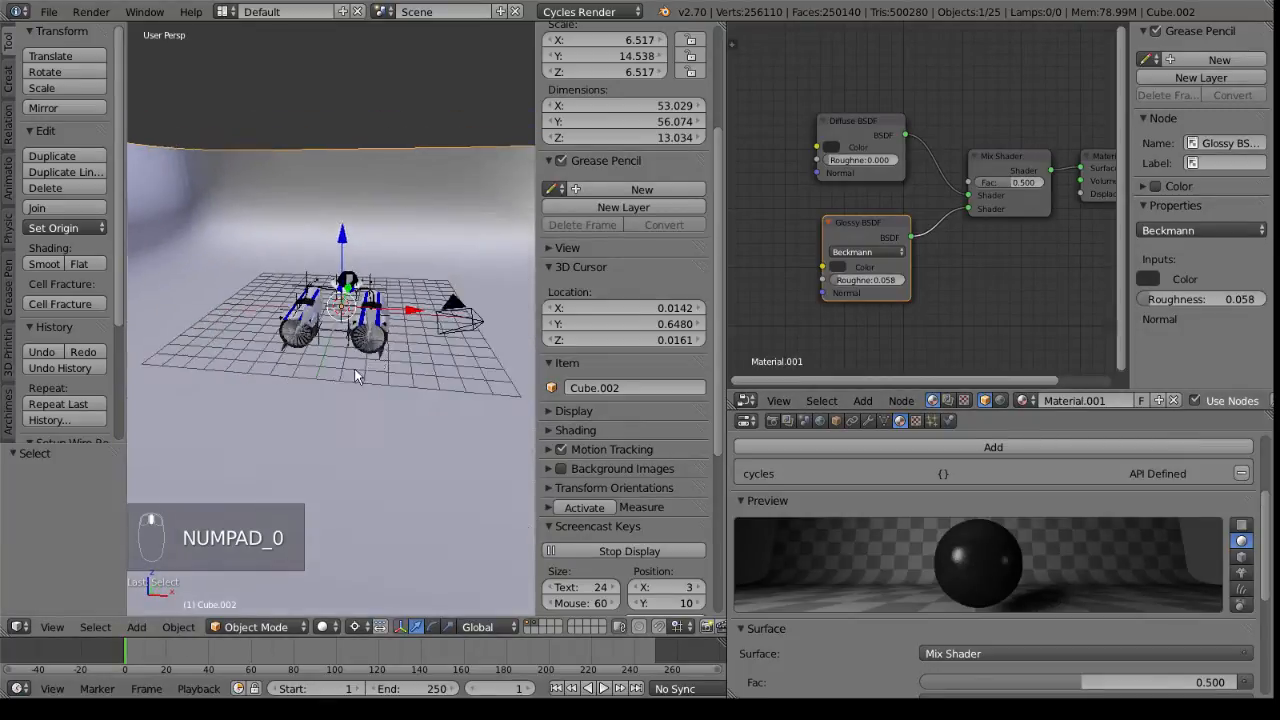
key(shift+a)
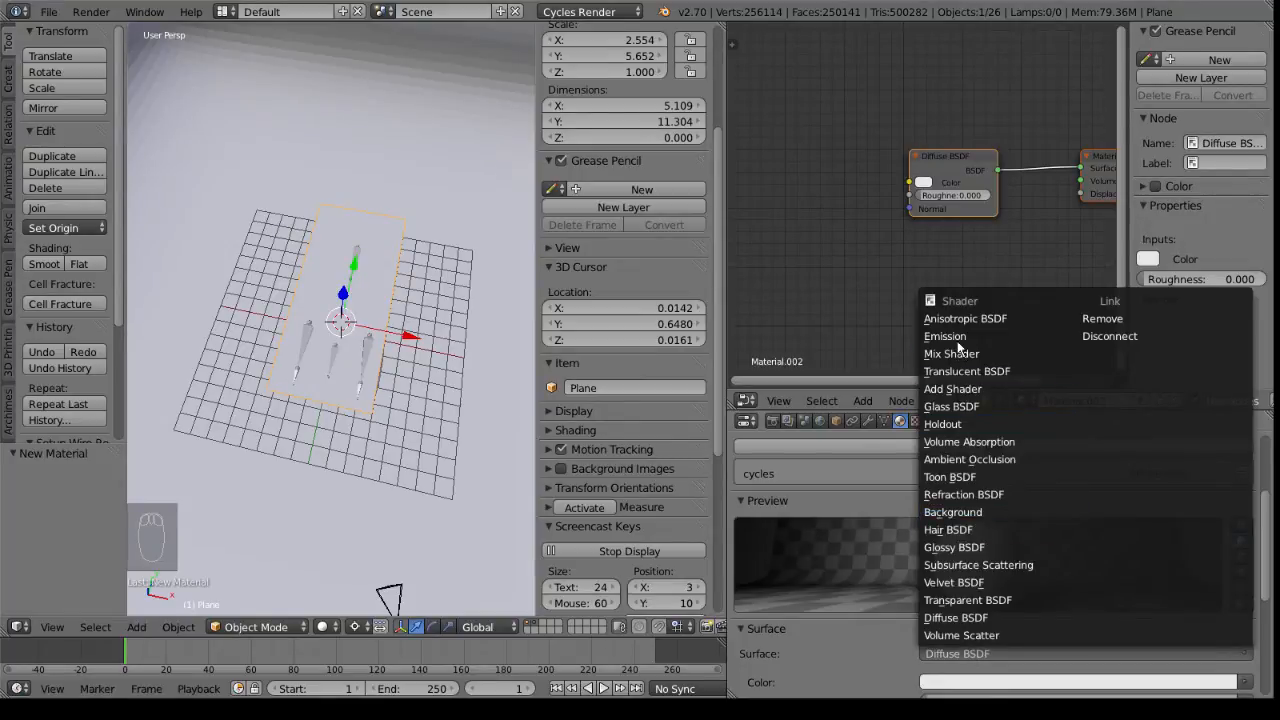
click(944, 335)
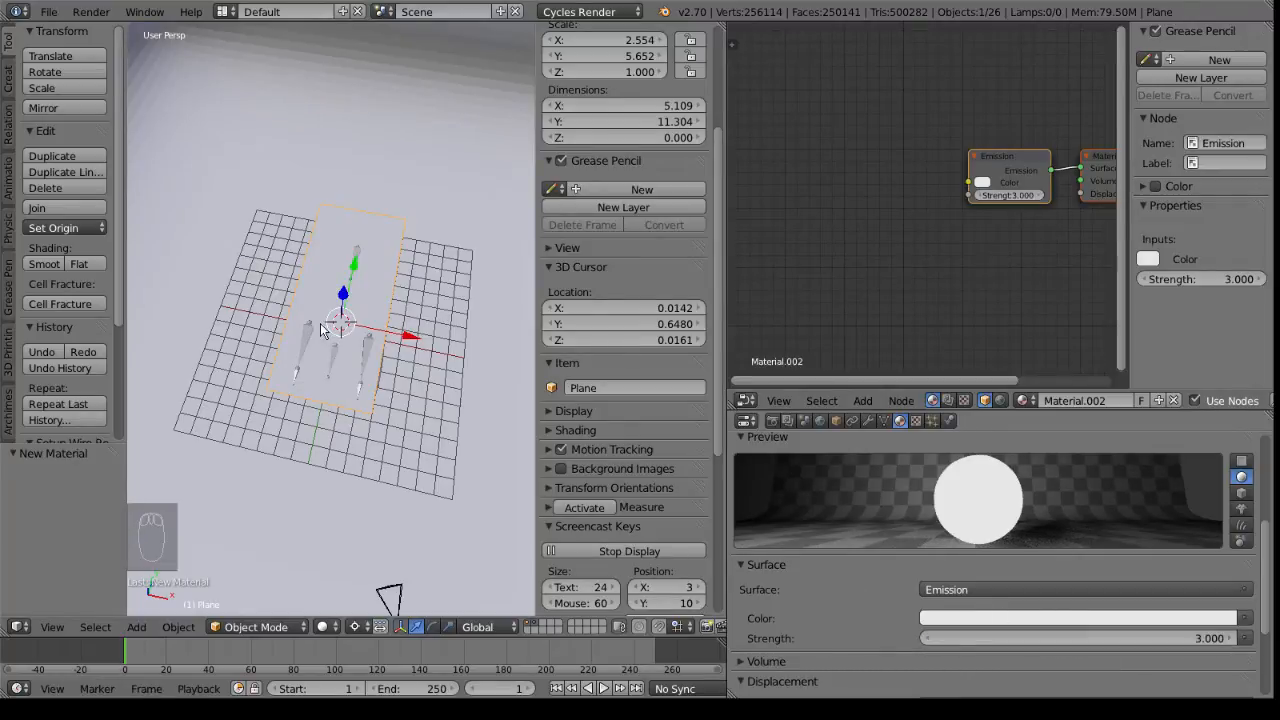
key(NUMPAD_0)
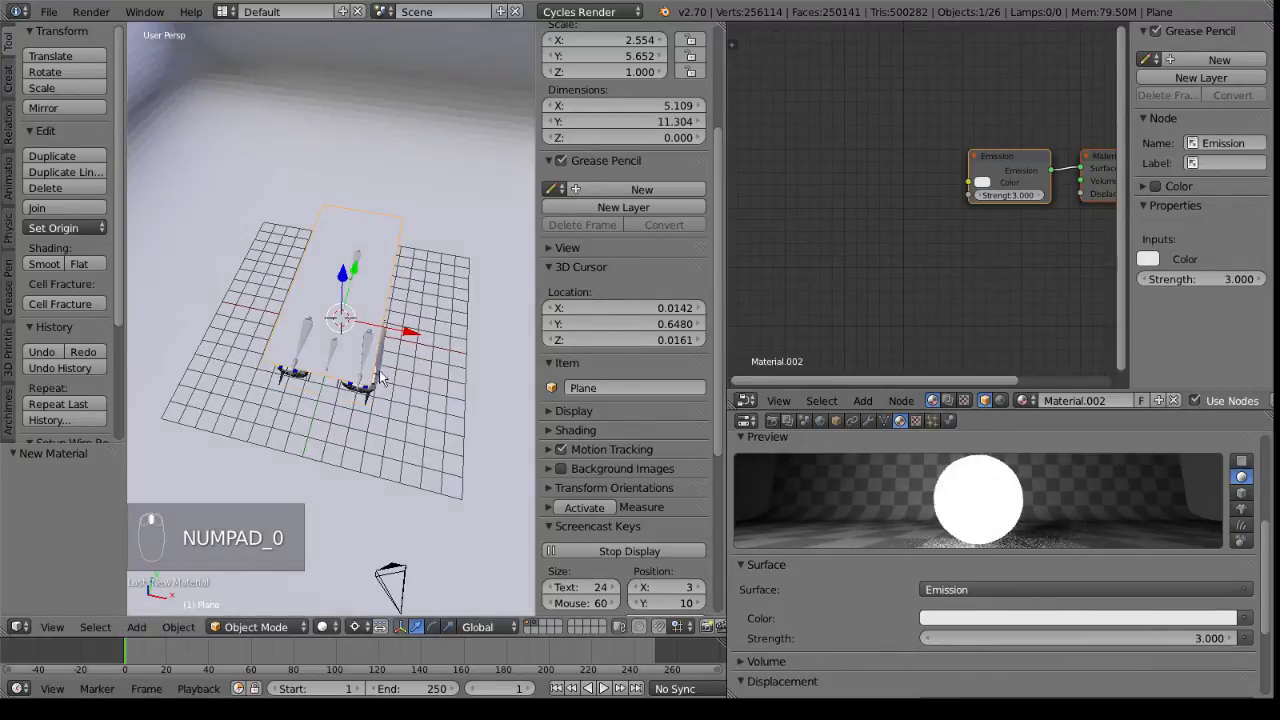
key(NUMPAD_0)
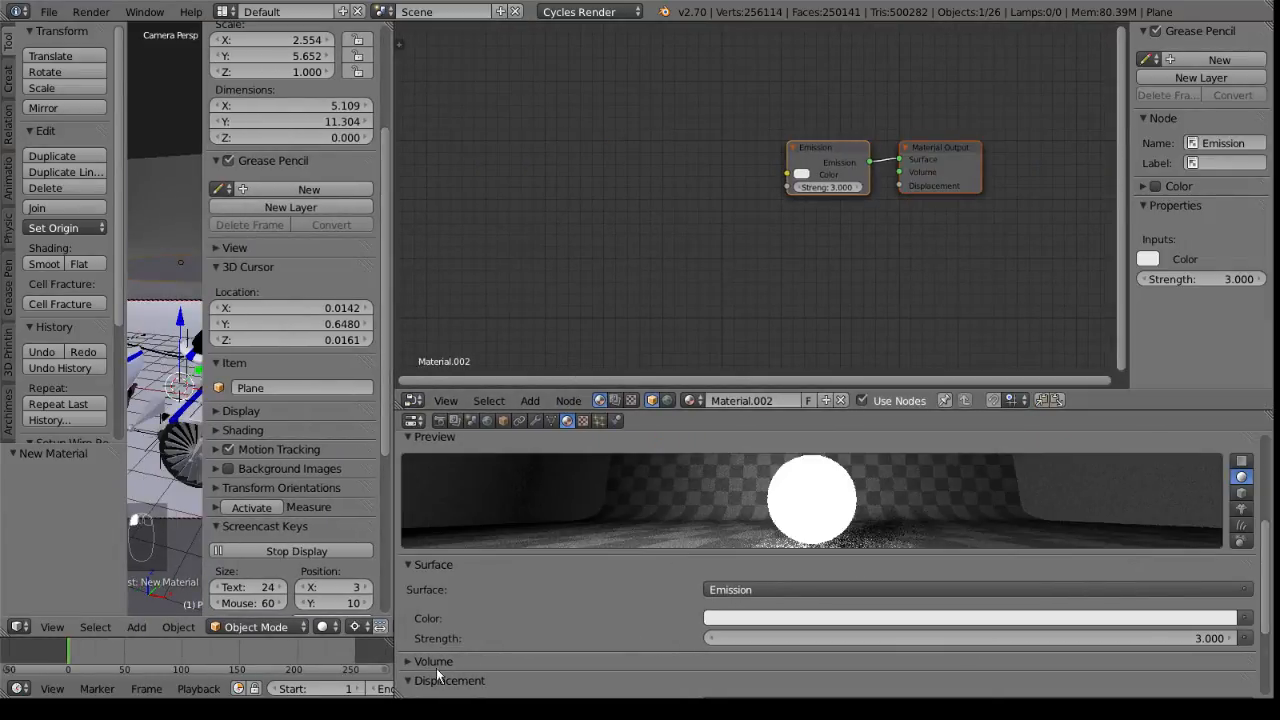
Step: Collapse the material panels, switch to Rendered shading, and draw a render border
click(407, 564)
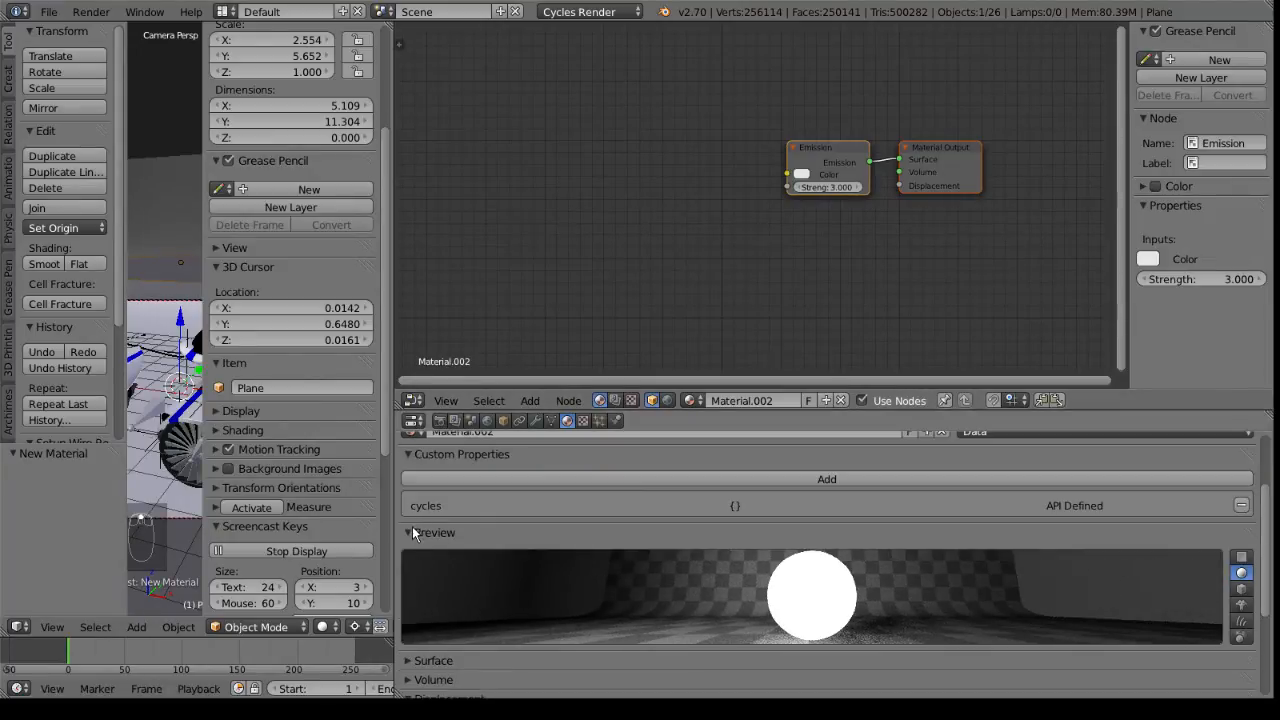
click(409, 532)
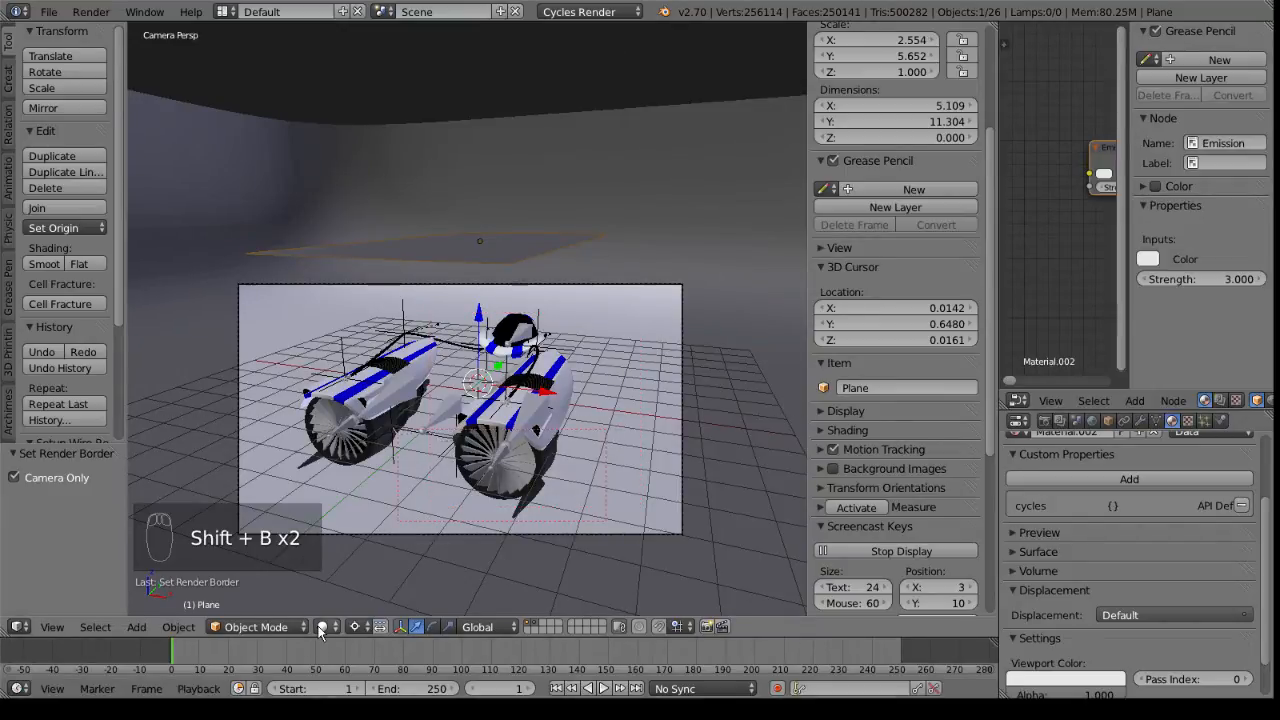
click(322, 627)
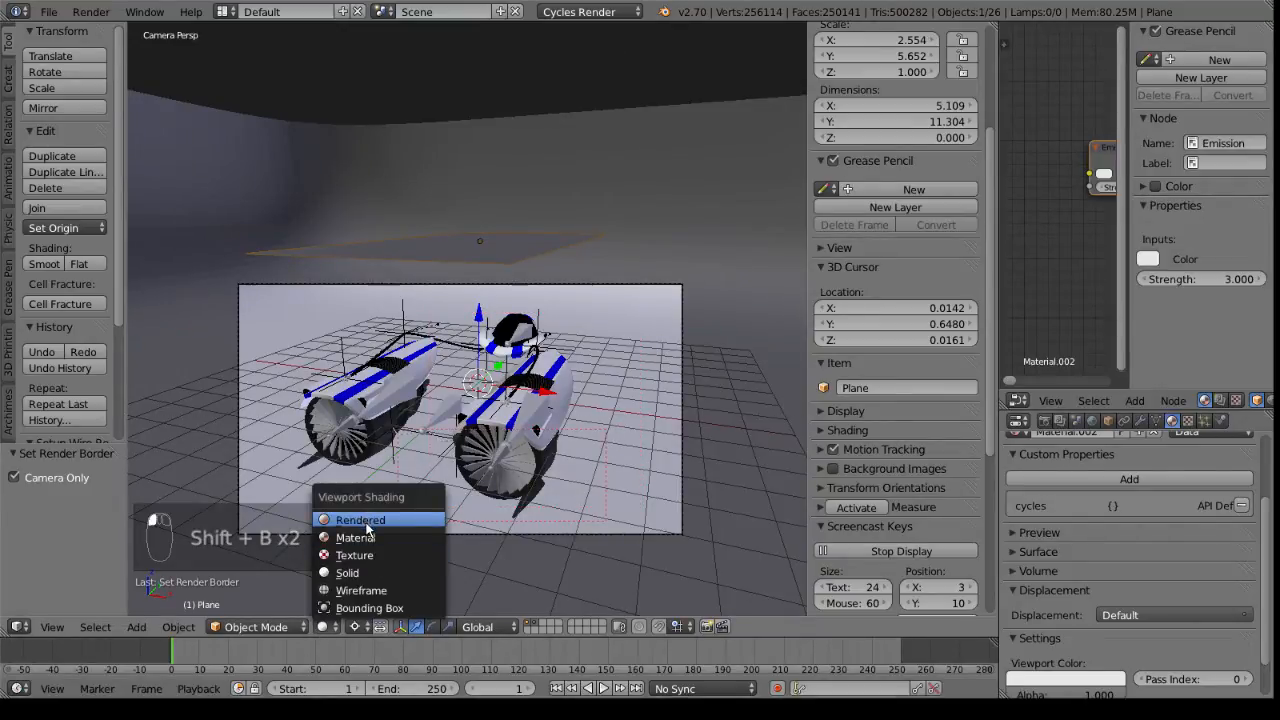
click(360, 519)
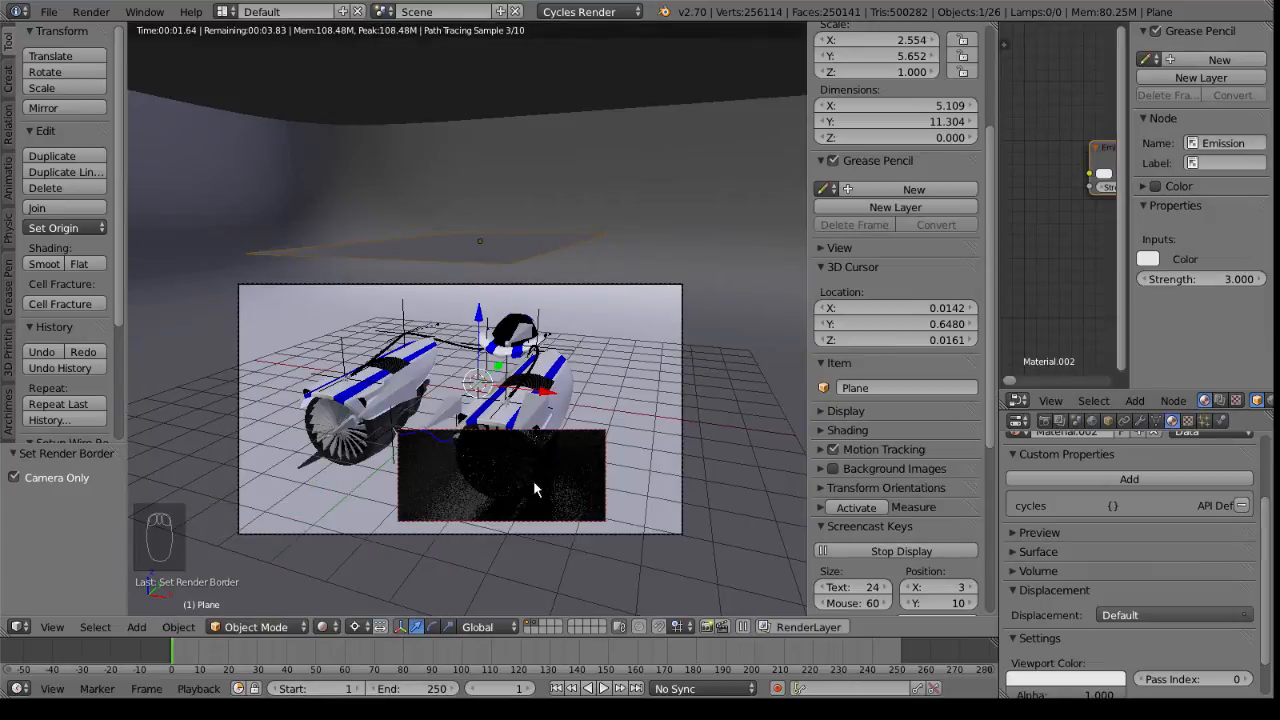
key(shift+b)
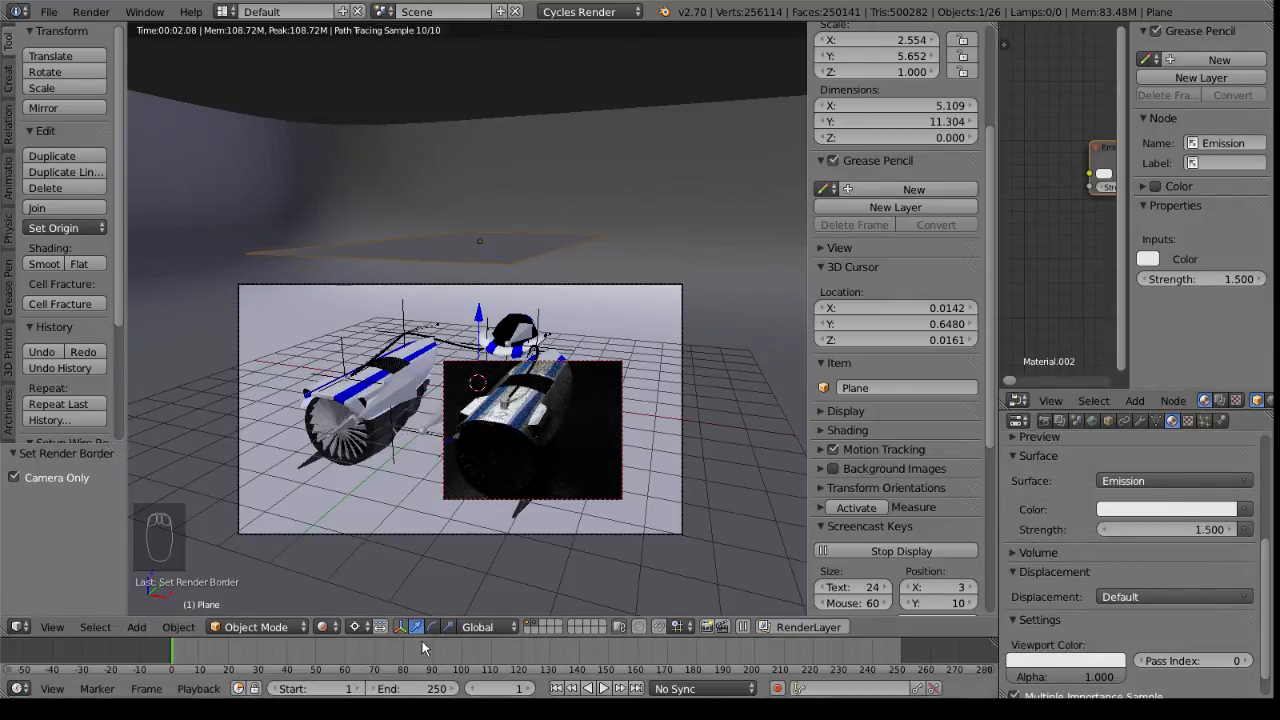
Step: Open the Viewport Shading menu
click(432, 627)
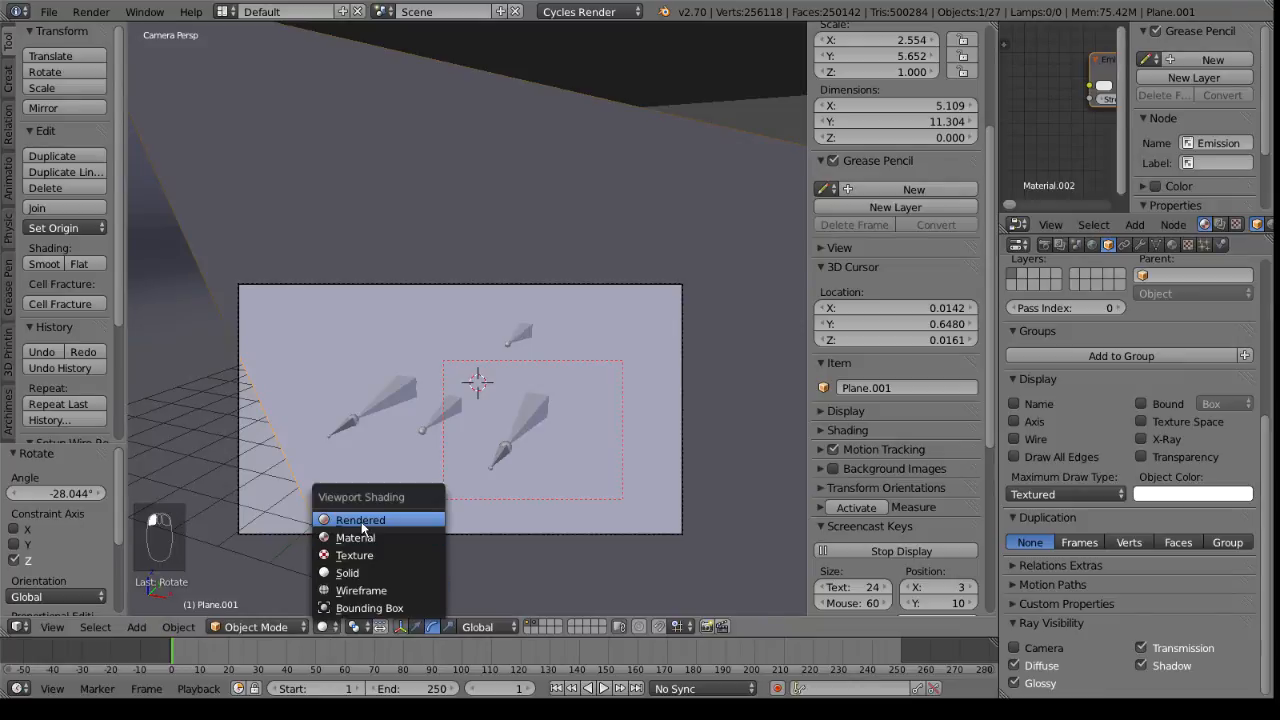
Step: Switch the viewport to Rendered shading, then reopen the shading menu
click(360, 519)
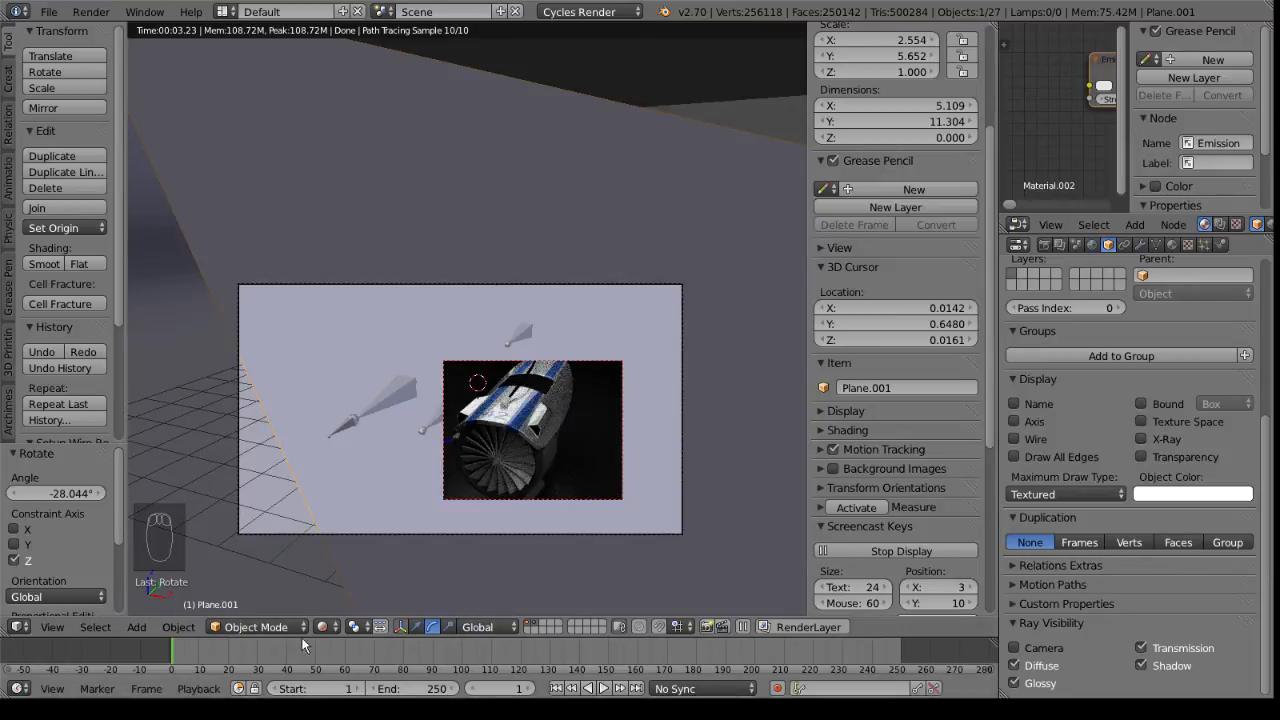
click(329, 627)
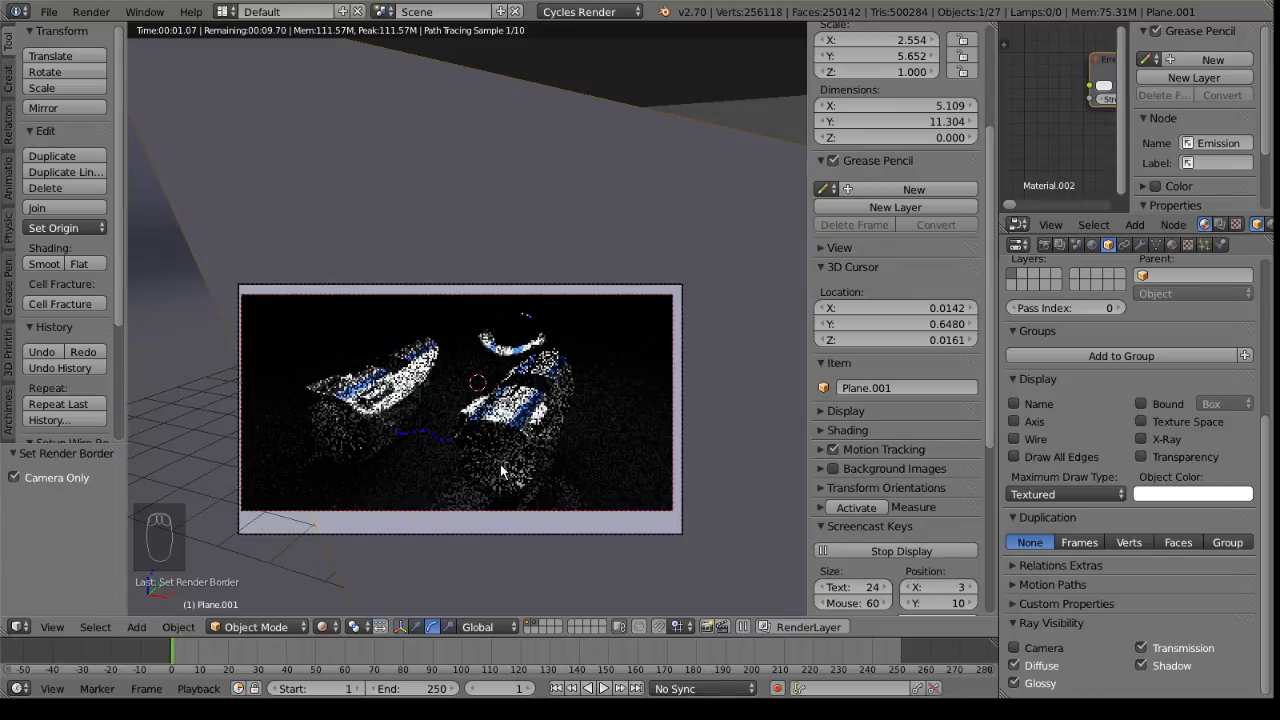
mouse_move(635, 528)
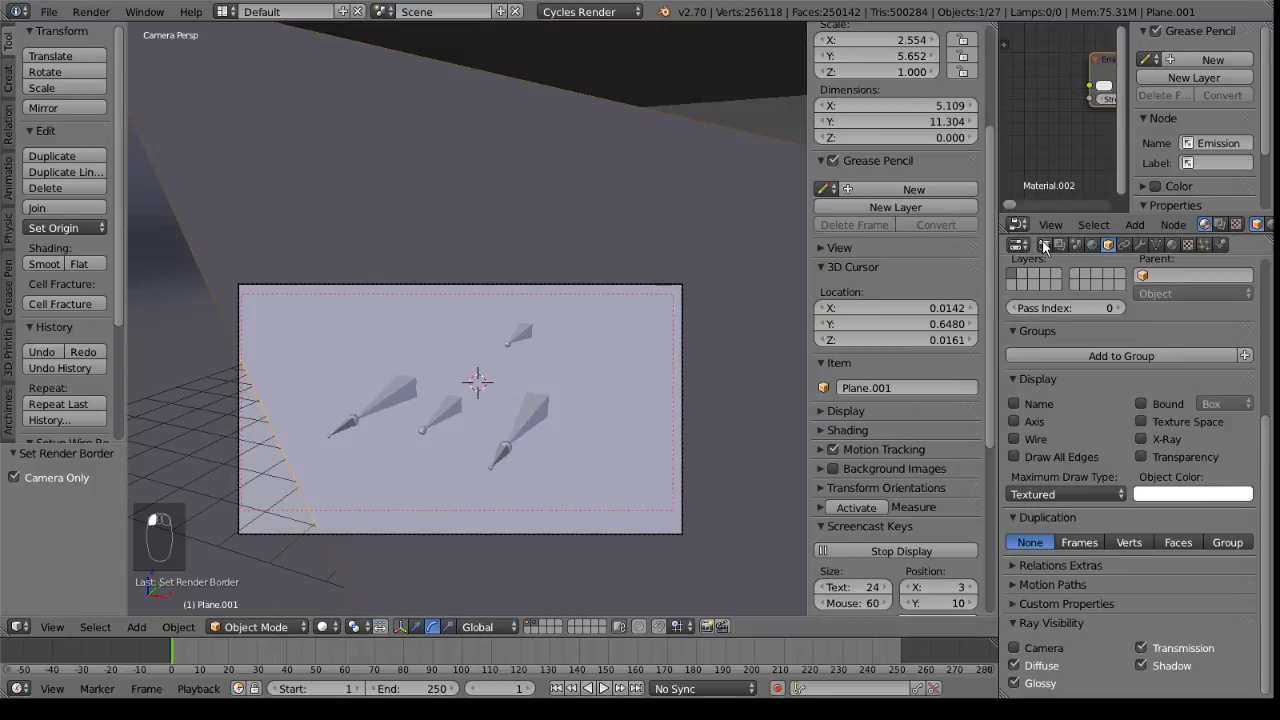
Step: Set render resolution 1920x1080 at 100% with border on and 300 samples, then view through camera
click(1016, 224)
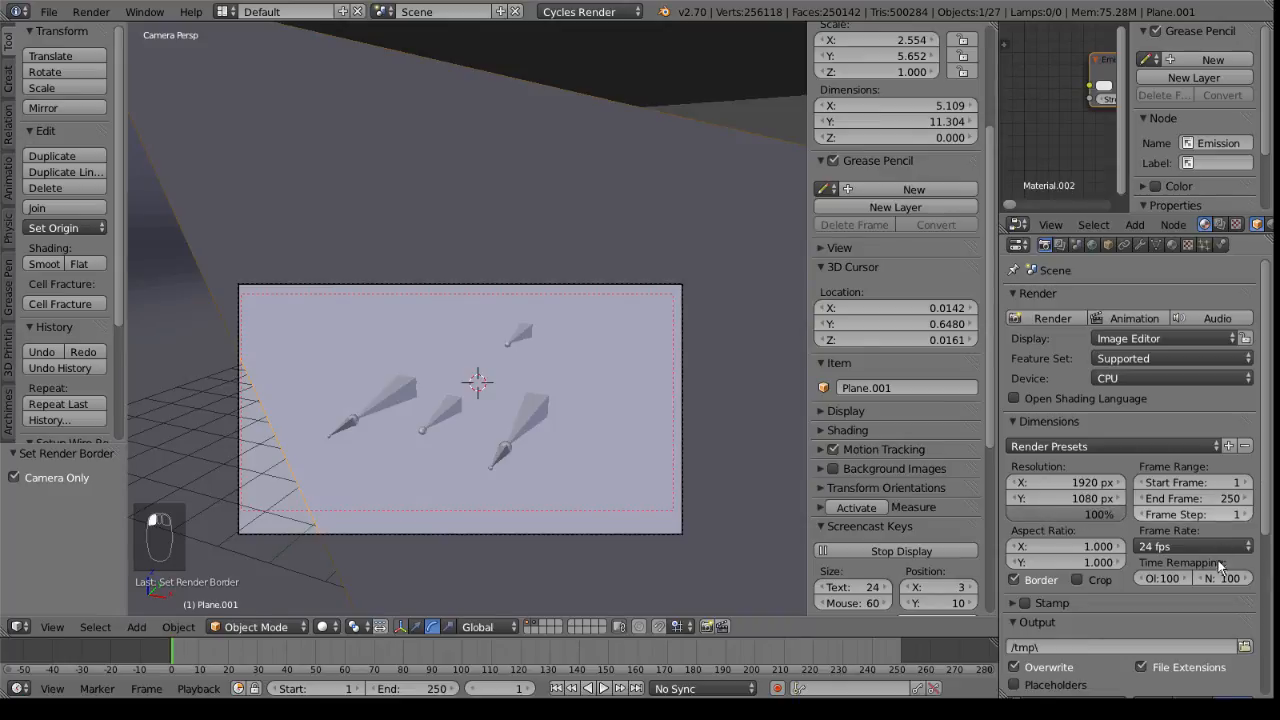
scroll(down, 3)
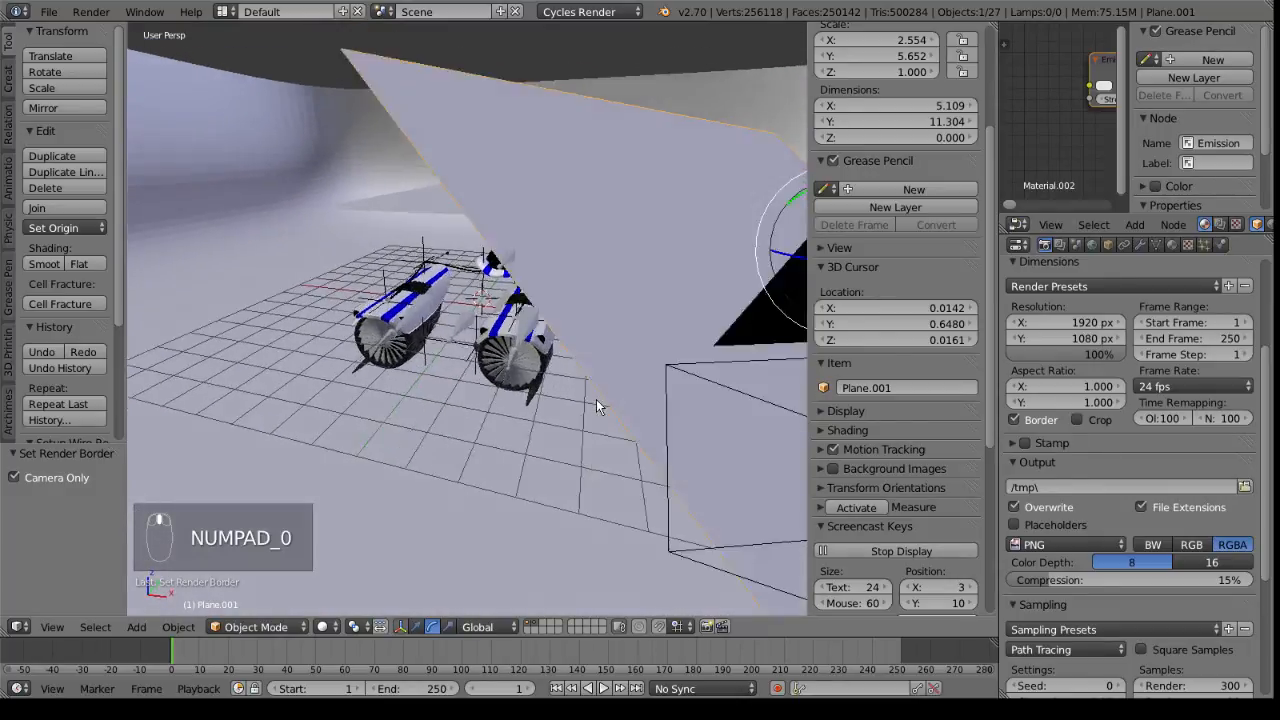
key(KP_0)
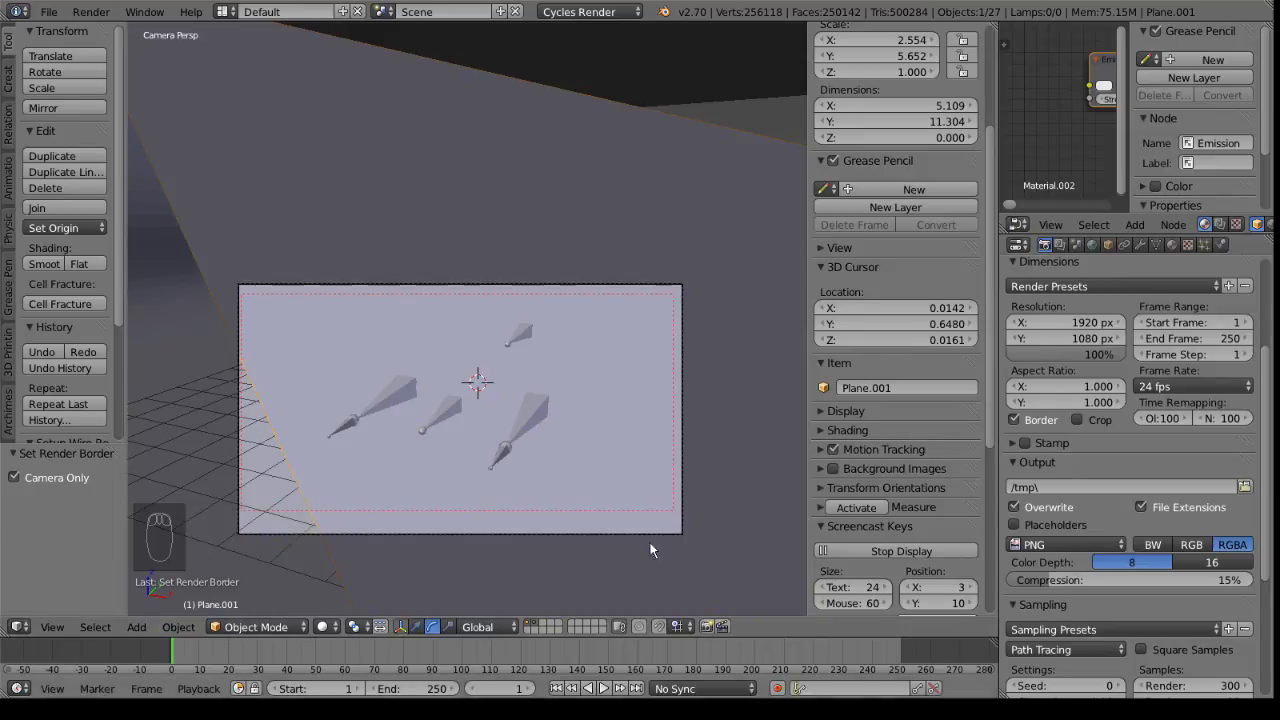
mouse_move(573, 522)
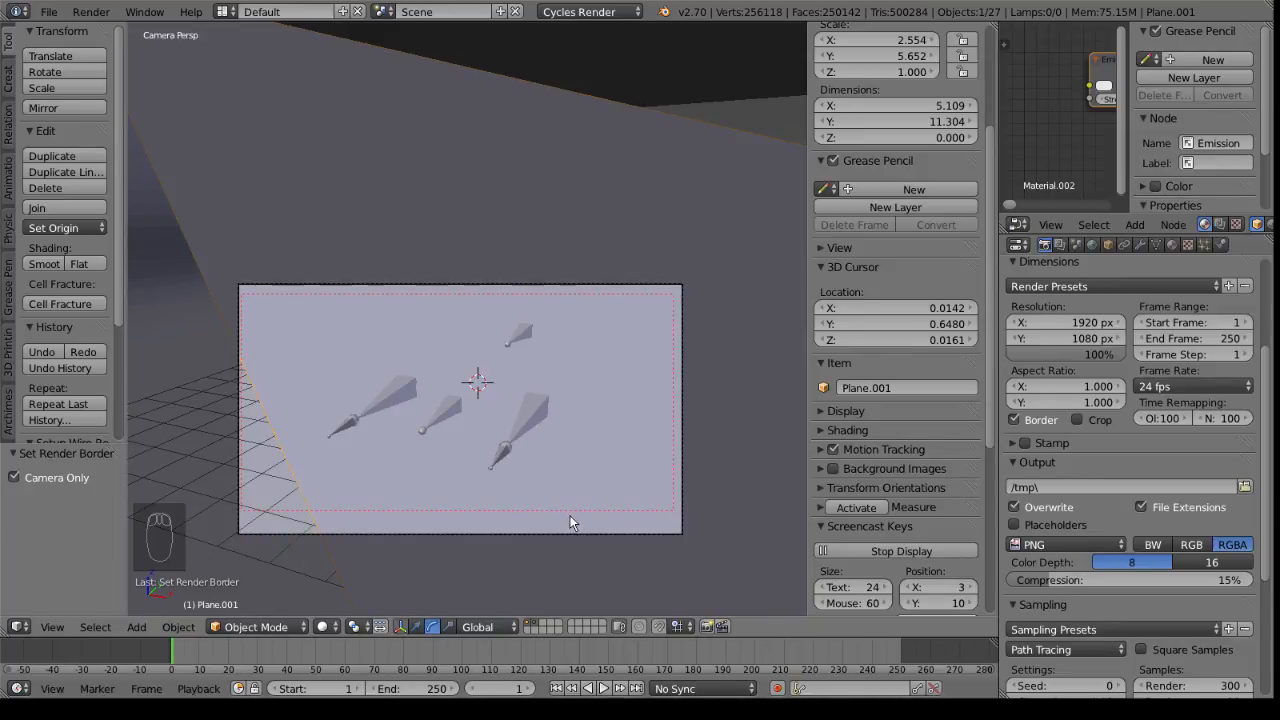
mouse_move(333, 410)
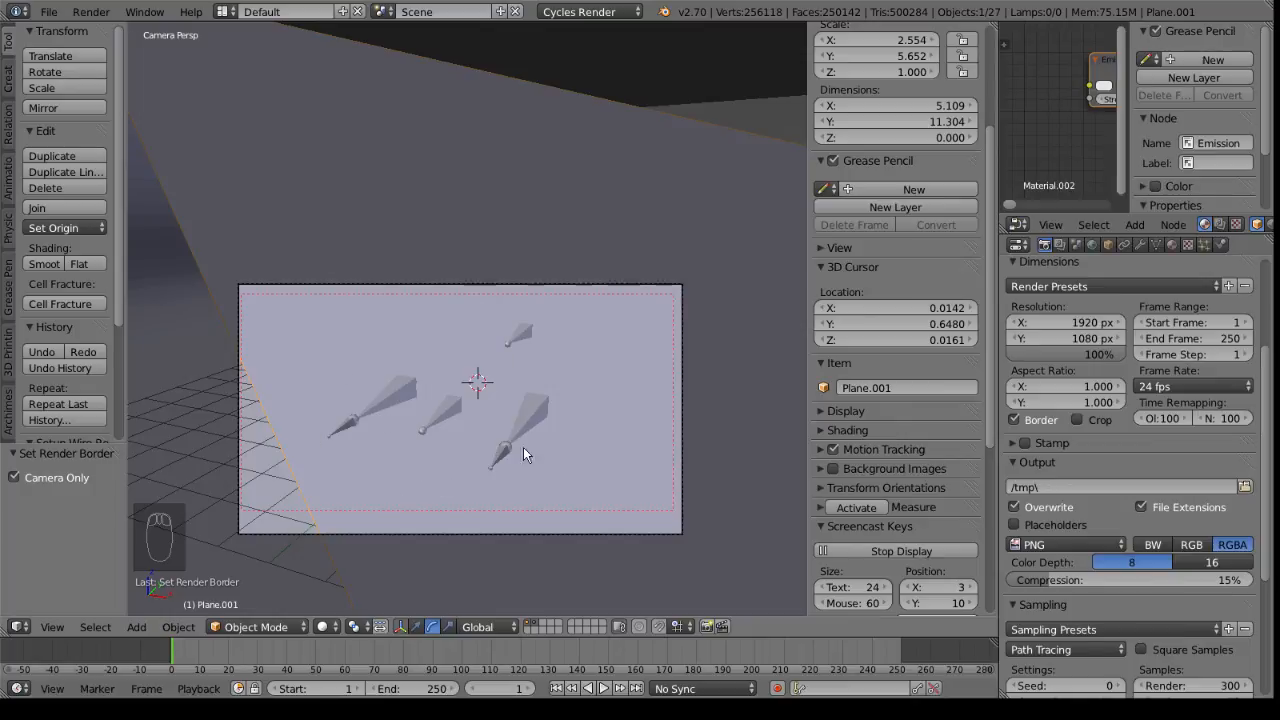
mouse_move(617, 455)
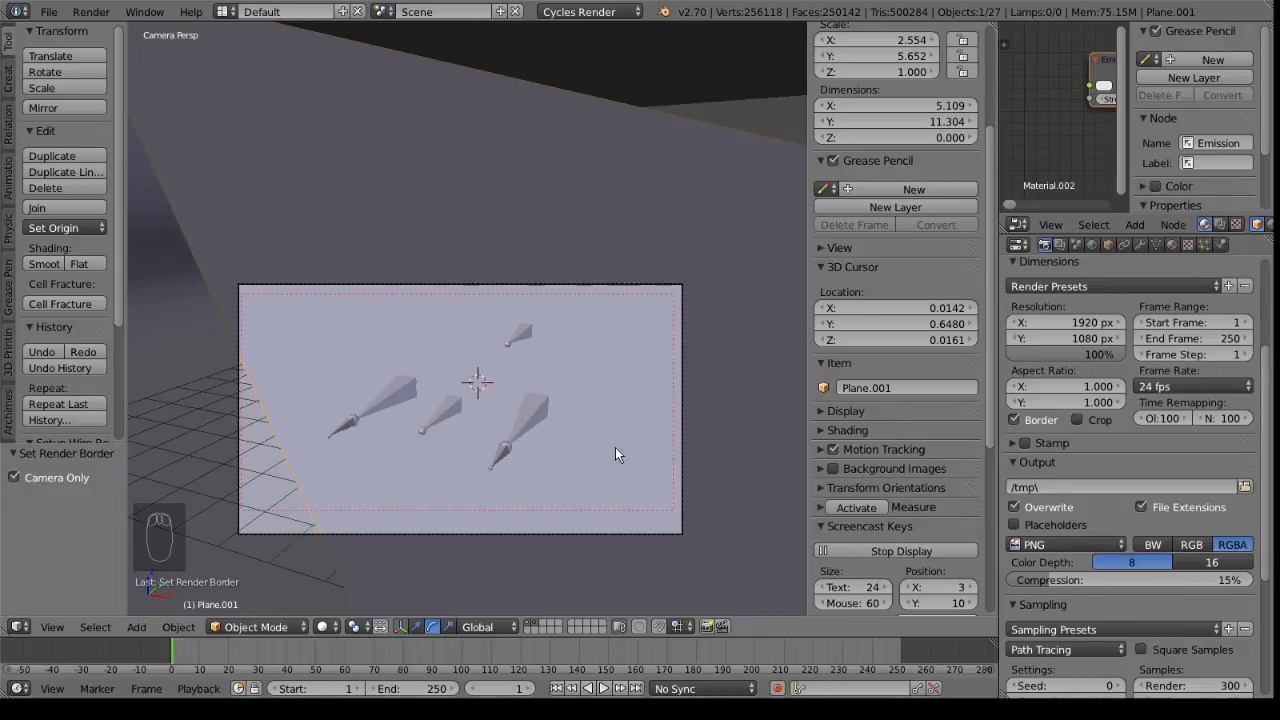